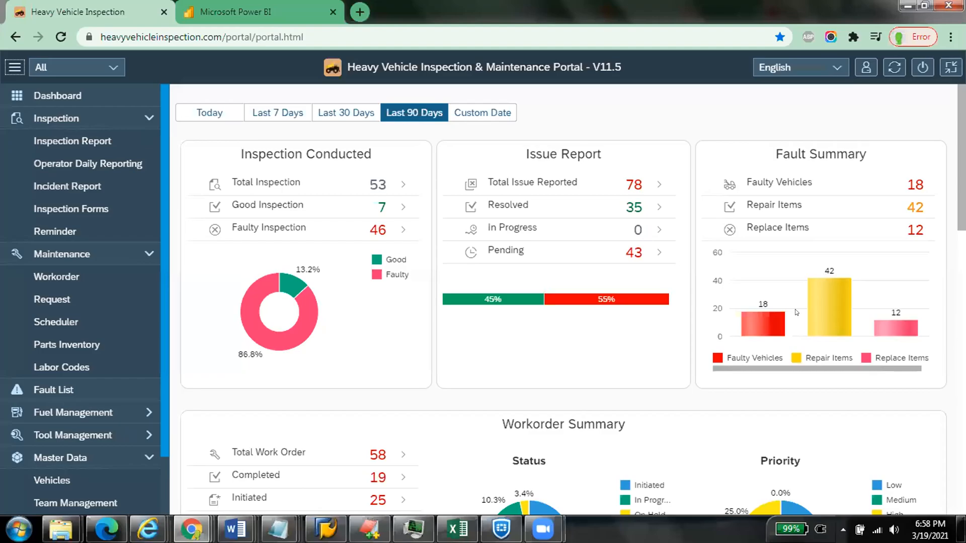
Step: Show the portal dashboard in full-screen mode
click(951, 67)
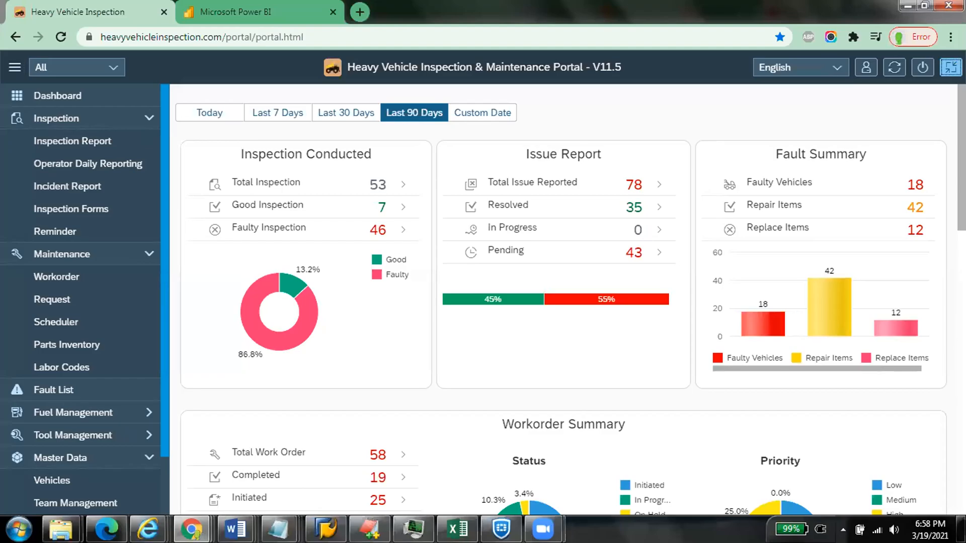
key(F11)
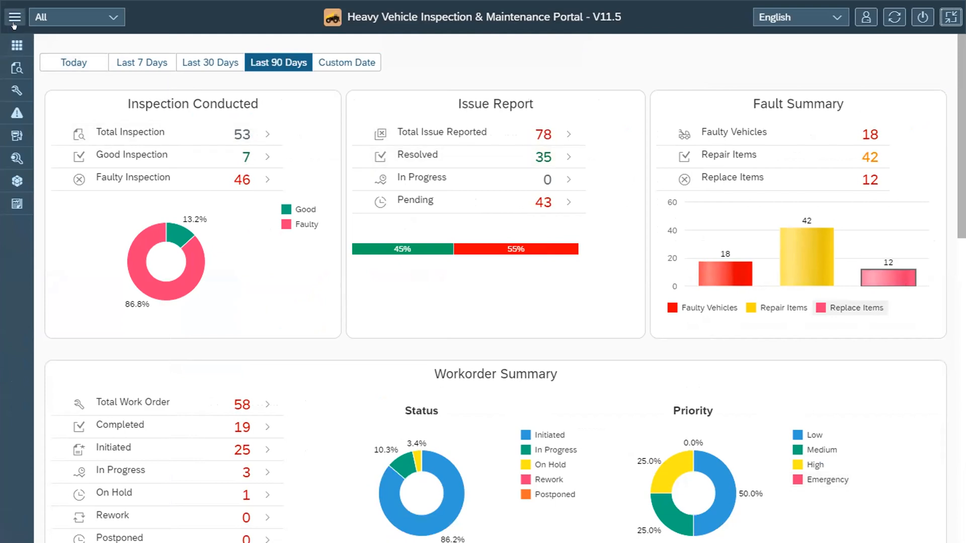
Step: Expand the side navigation so module and page names are listed
click(14, 17)
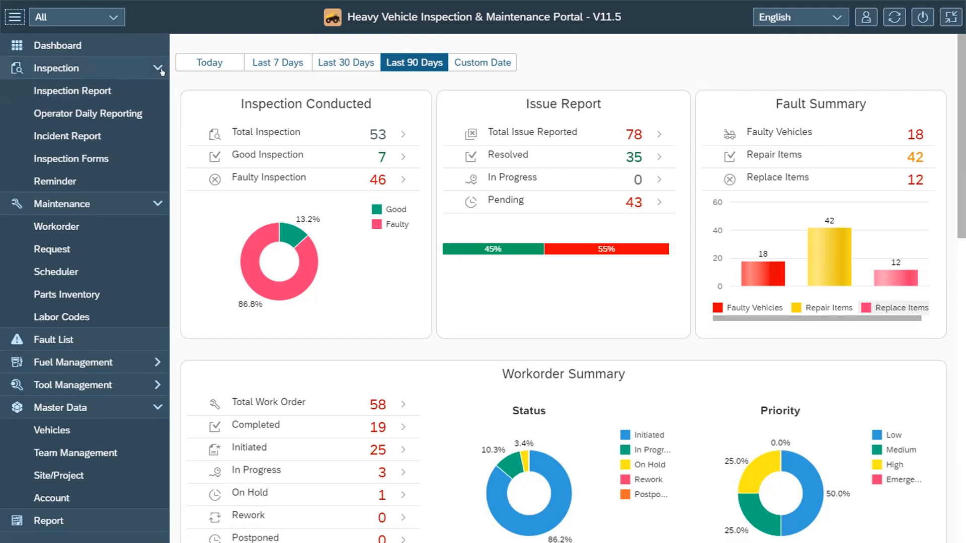
mouse_move(160, 70)
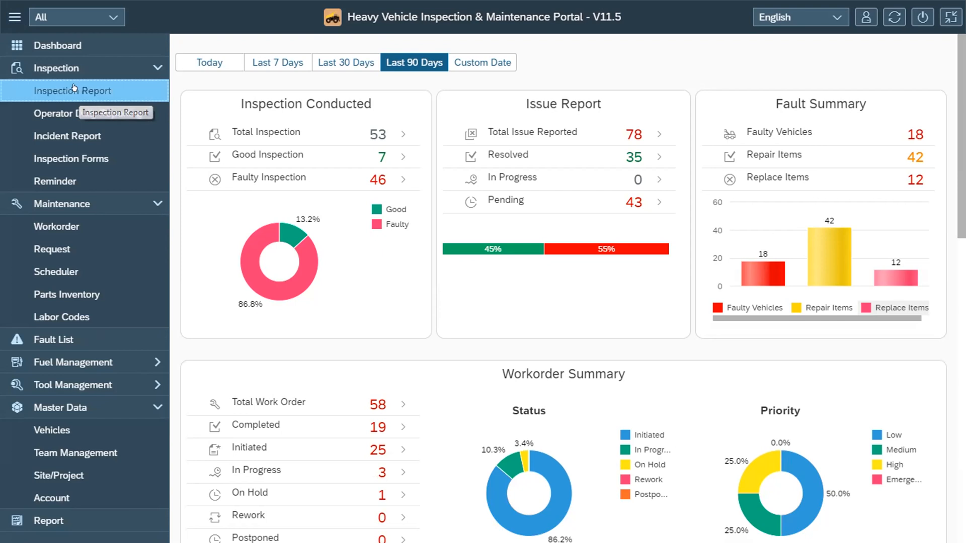
Step: Go to the Inspection History list of past inspection reports
click(72, 91)
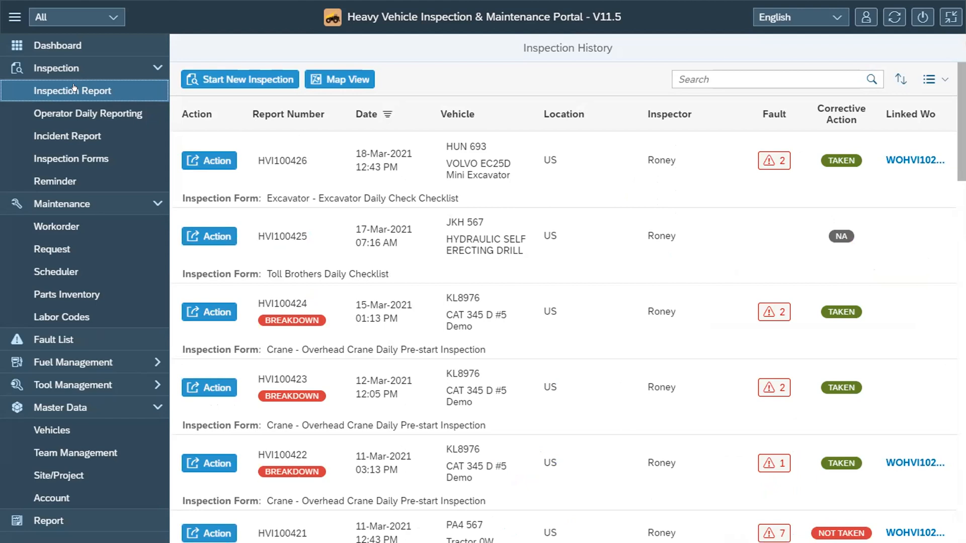
mouse_move(84, 96)
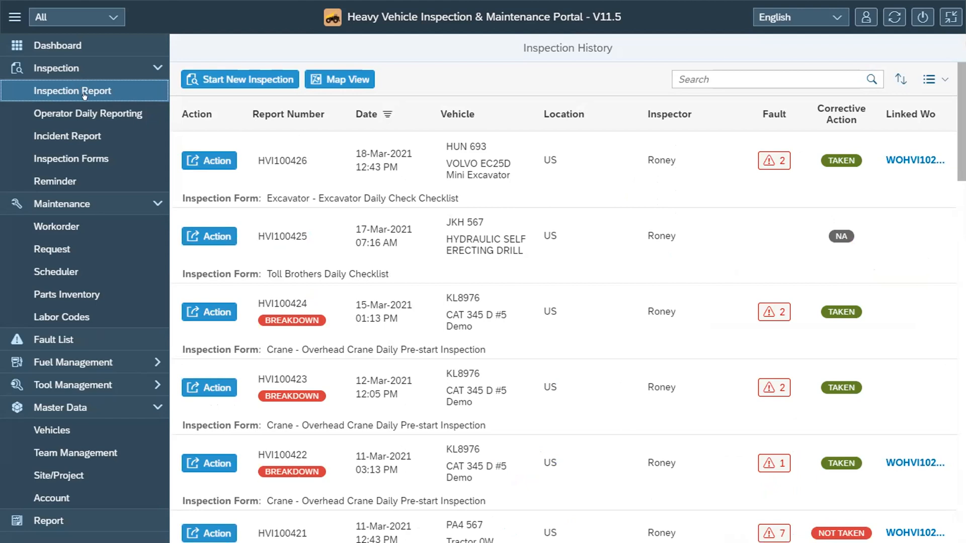
mouse_move(151, 71)
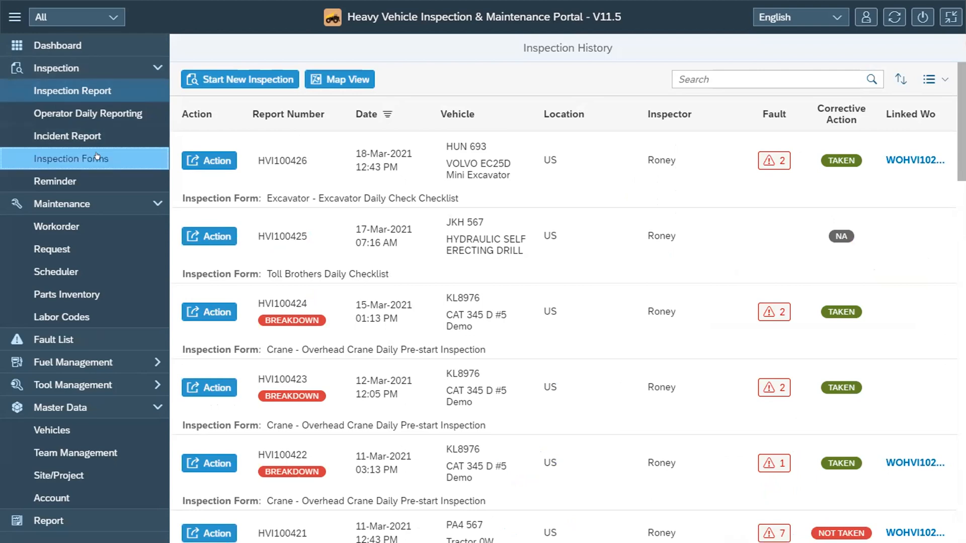
Step: Review the Inspection Forms list, then move to the Reminder list
click(71, 158)
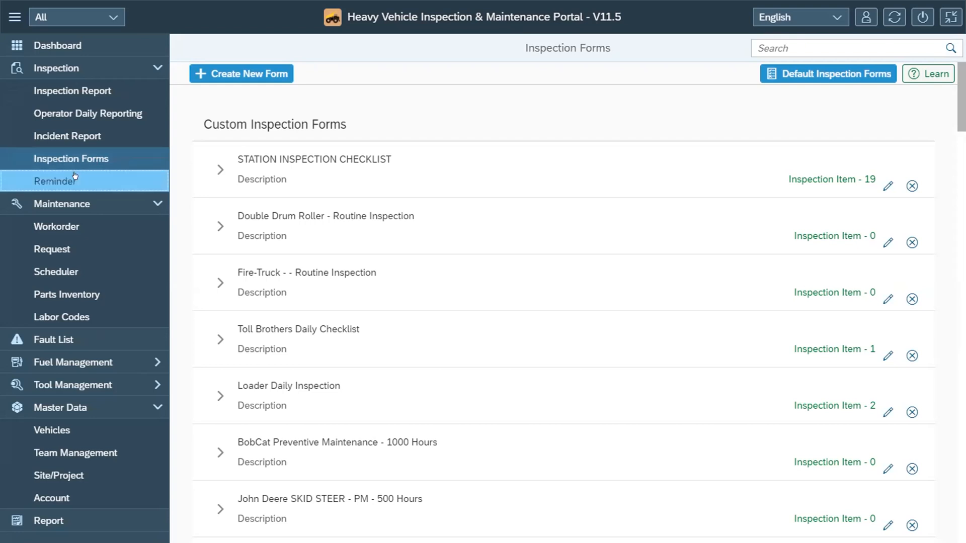
click(61, 181)
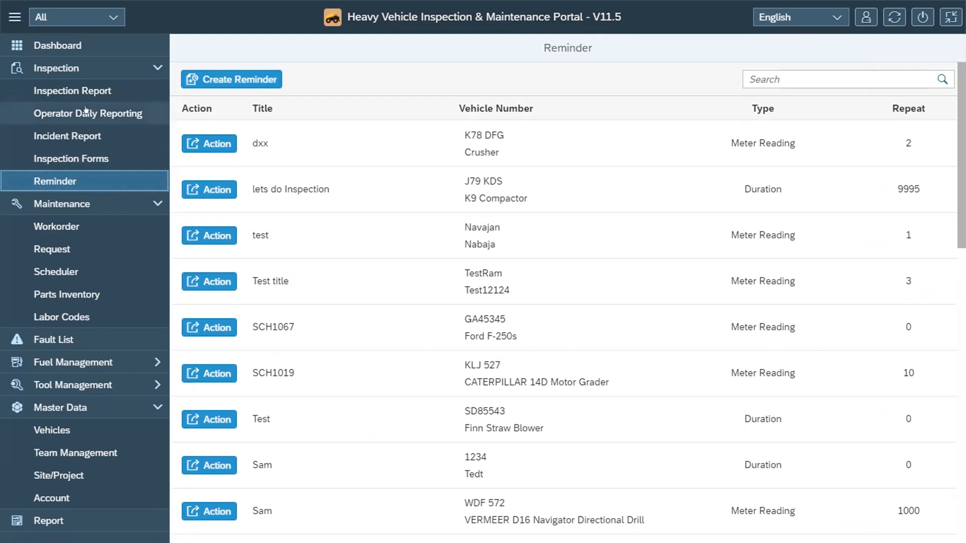
Step: Go to the Operator Daily Reporting list of daily vehicle reports
click(89, 114)
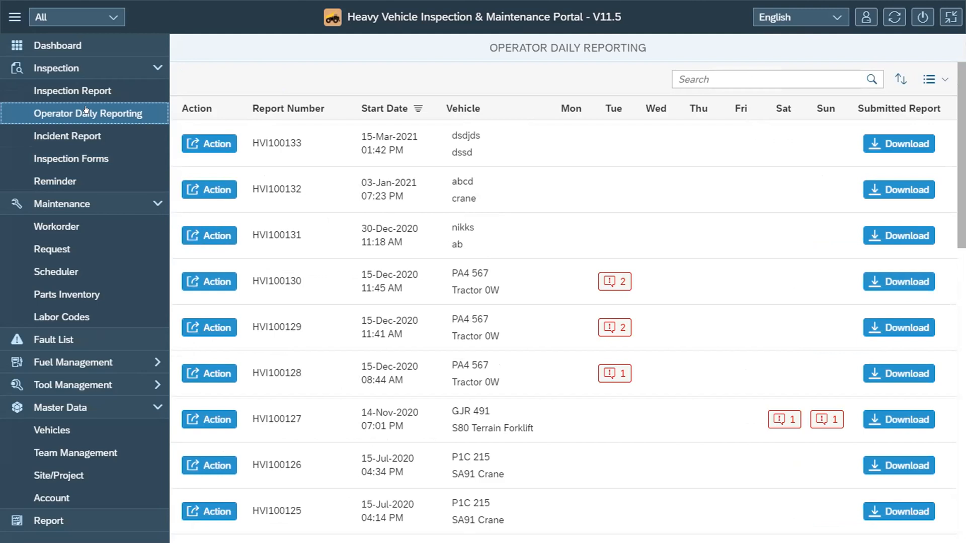
mouse_move(556, 122)
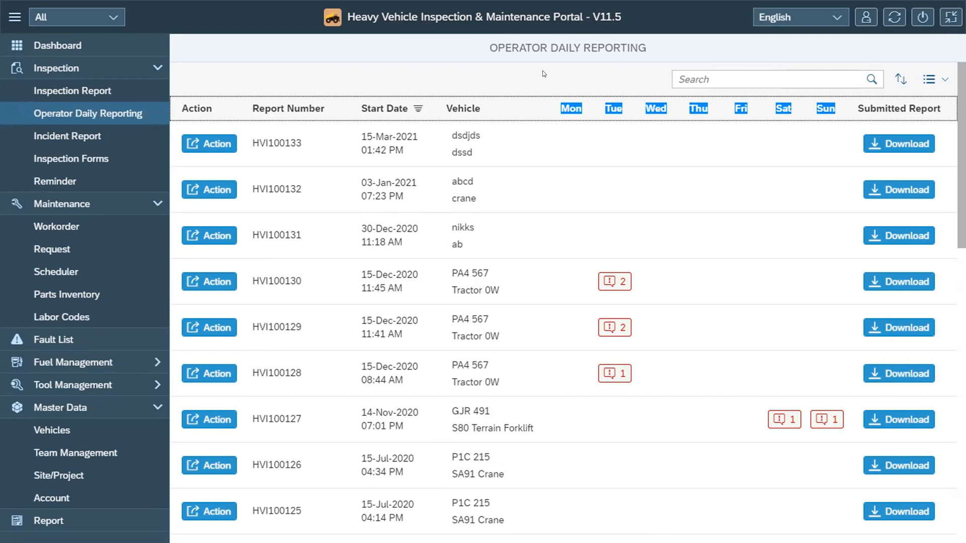
mouse_move(174, 39)
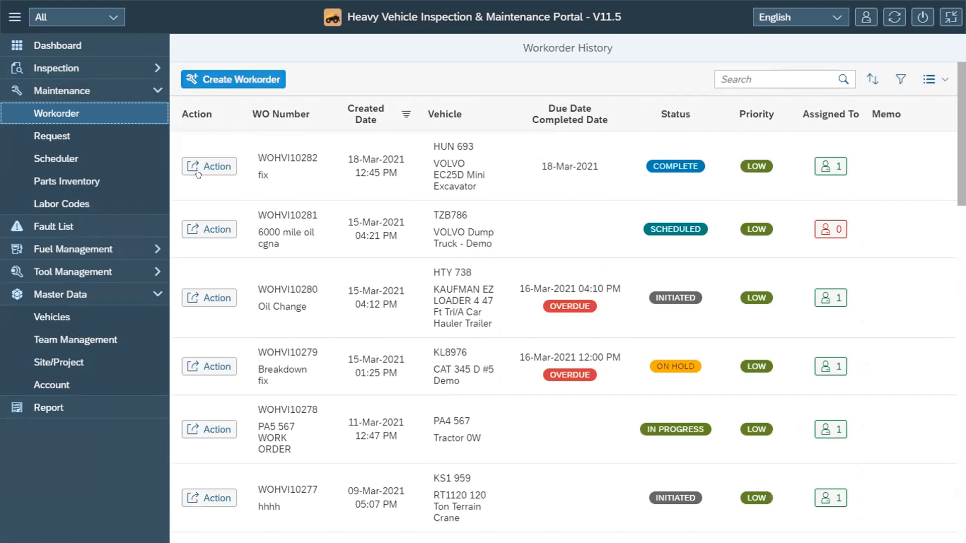
mouse_move(419, 184)
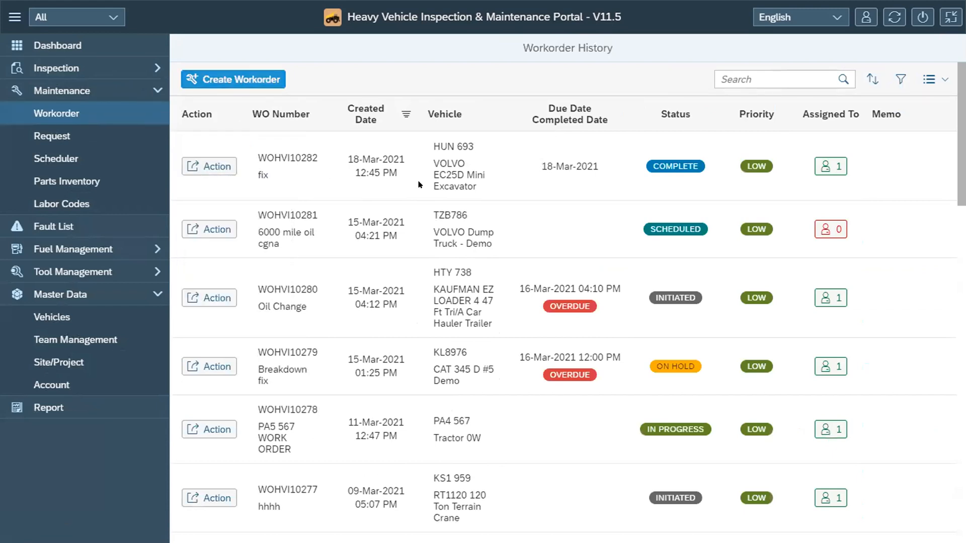
Step: Start the work timer on work order WOHVI10282, then go to Workorder Requests
click(209, 166)
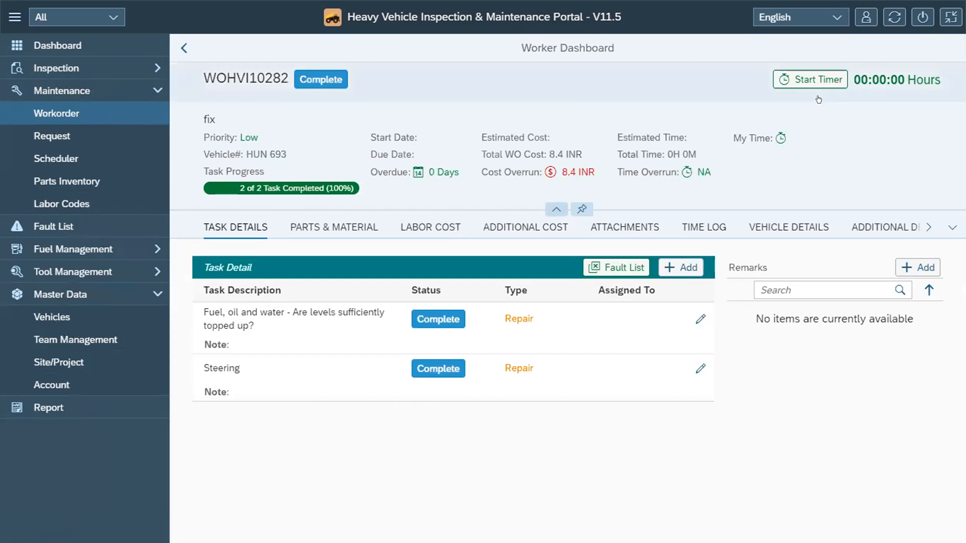
click(810, 78)
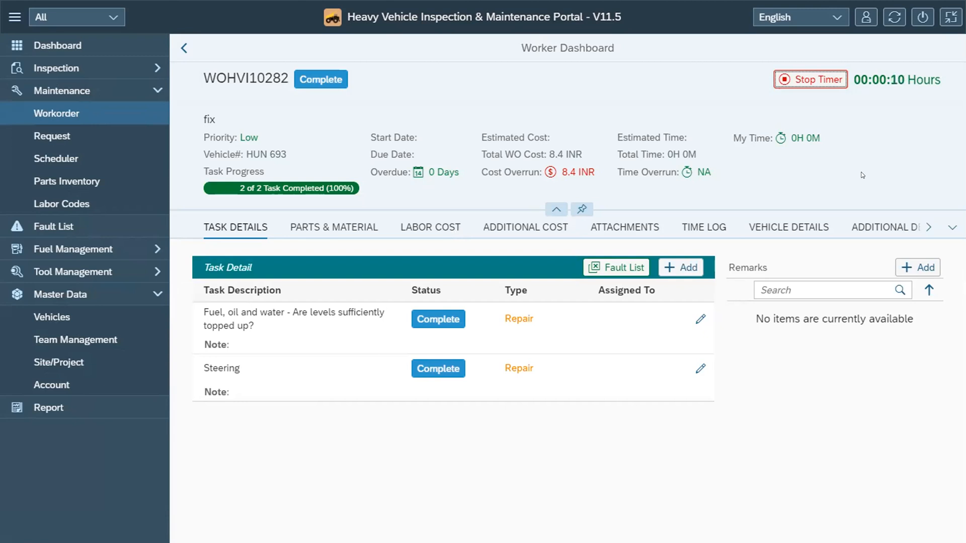
mouse_move(501, 142)
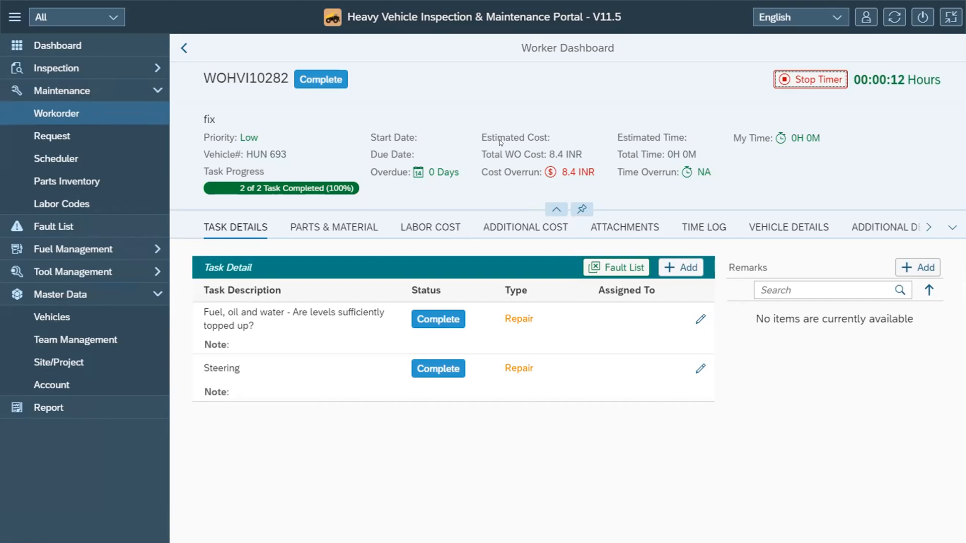
click(52, 135)
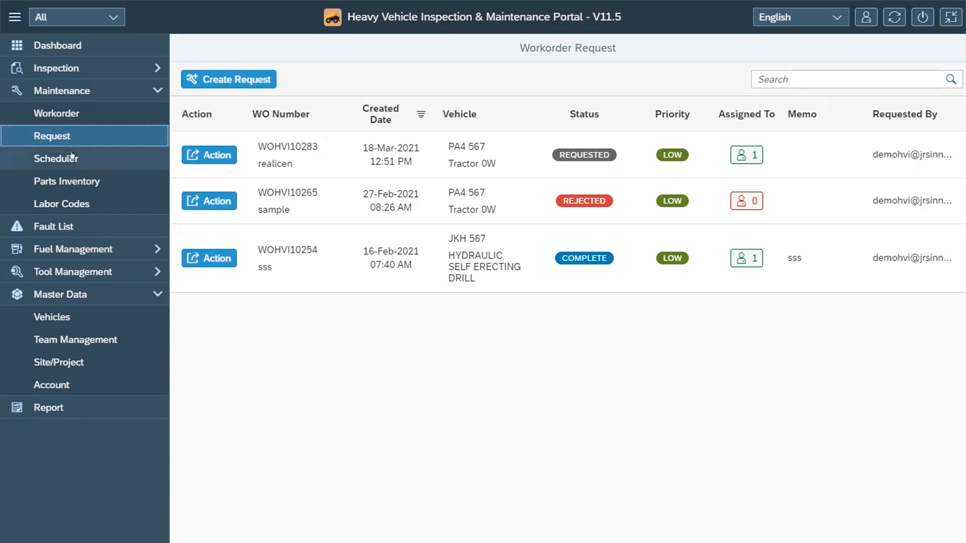
Step: Review the maintenance Schedules list, then switch navigation from Maintenance to Fuel Management
click(59, 158)
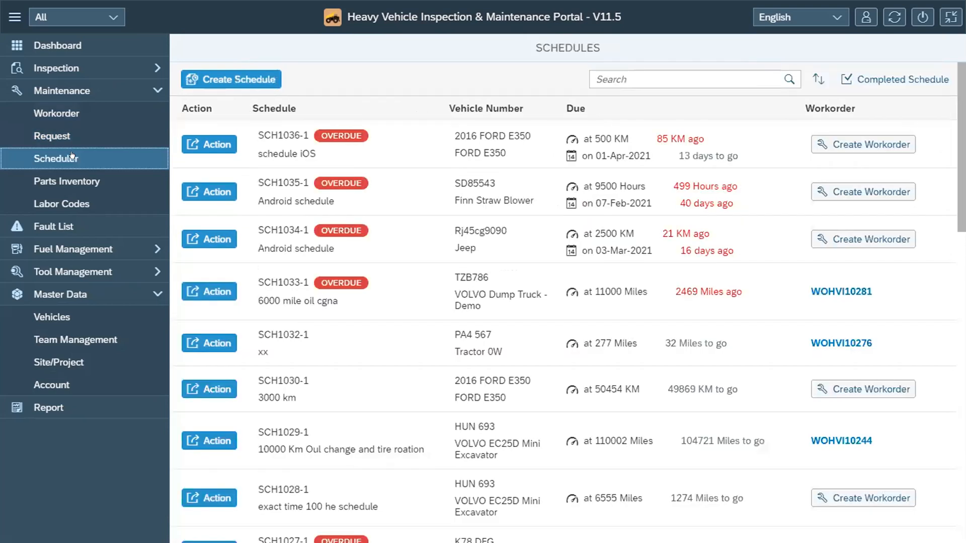
mouse_move(570, 334)
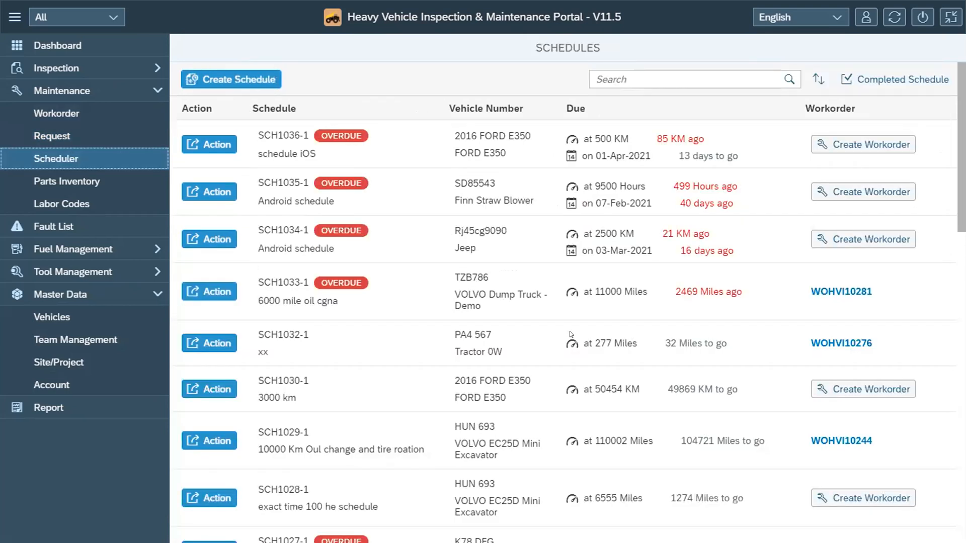
scroll(down, 3)
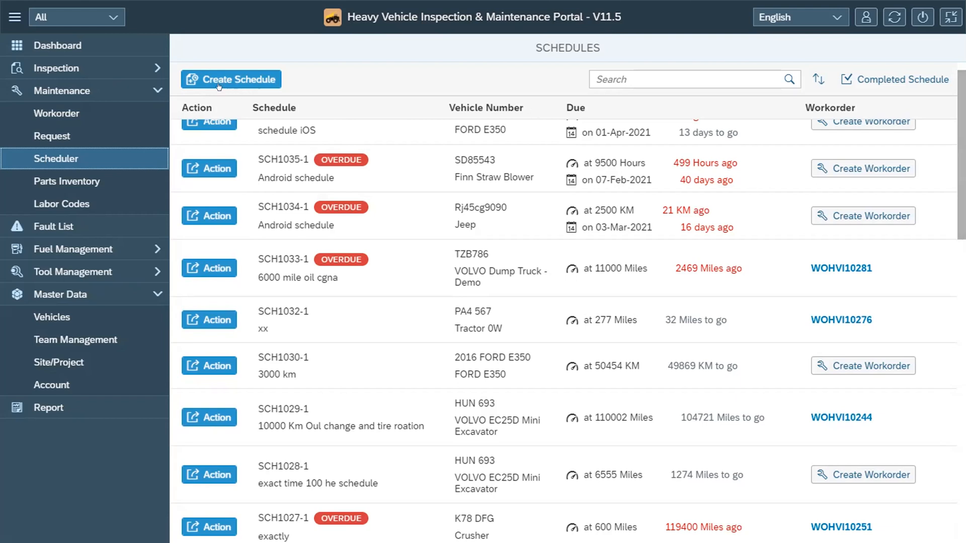
click(61, 91)
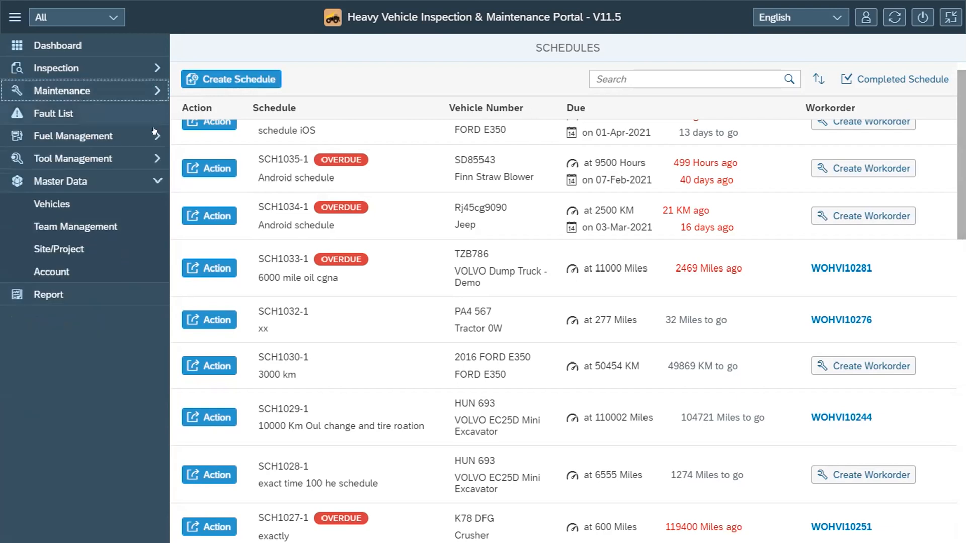
click(73, 136)
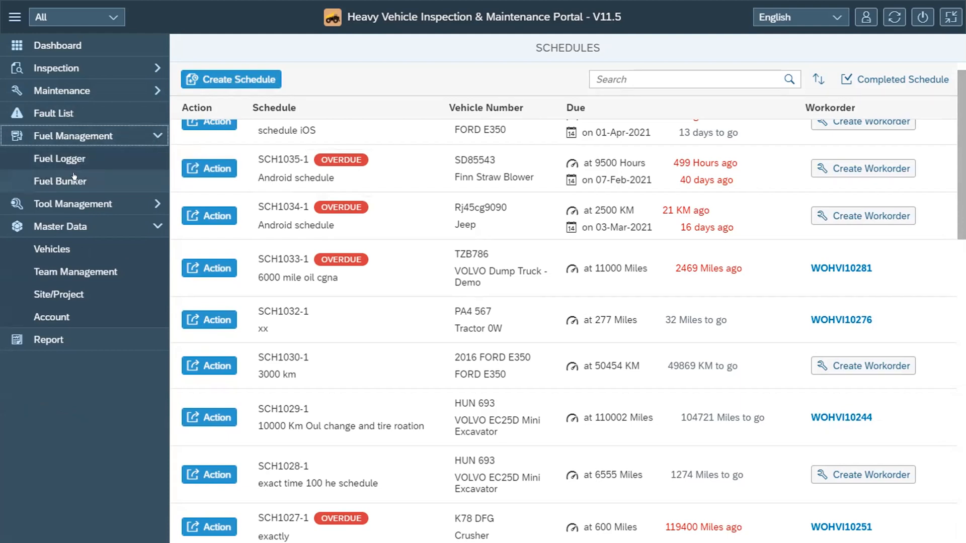
Step: Check the Fuel Bunker tank levels, then go to the Fuel Log of fillings
click(59, 180)
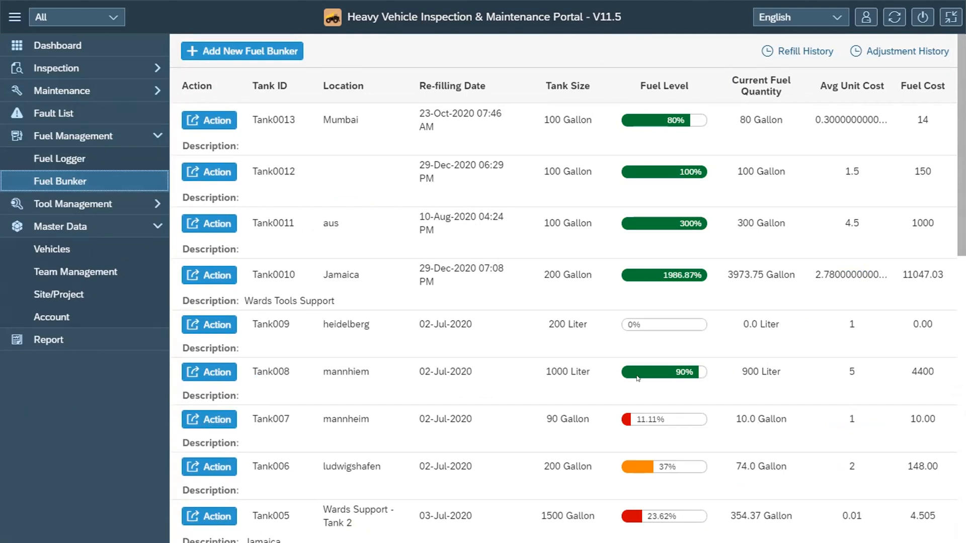
mouse_move(652, 415)
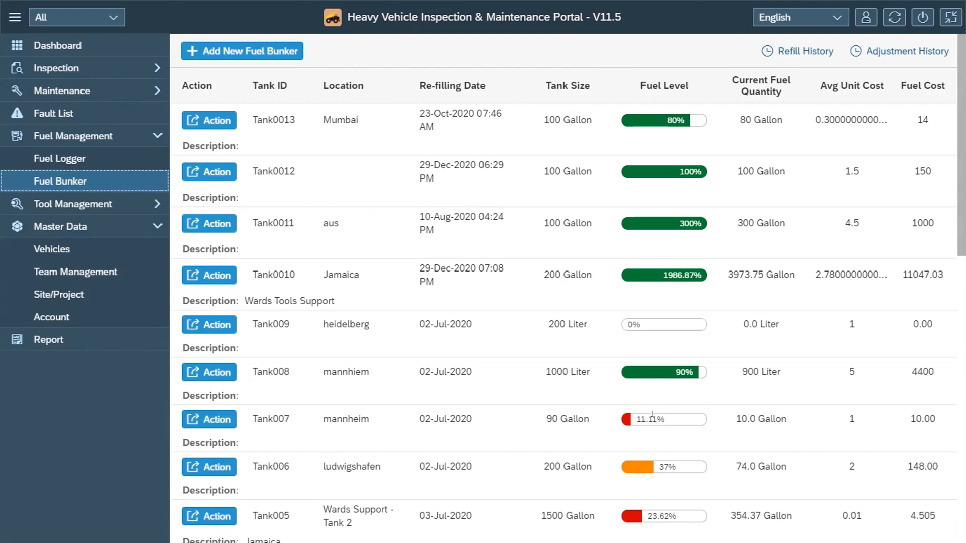
mouse_move(342, 364)
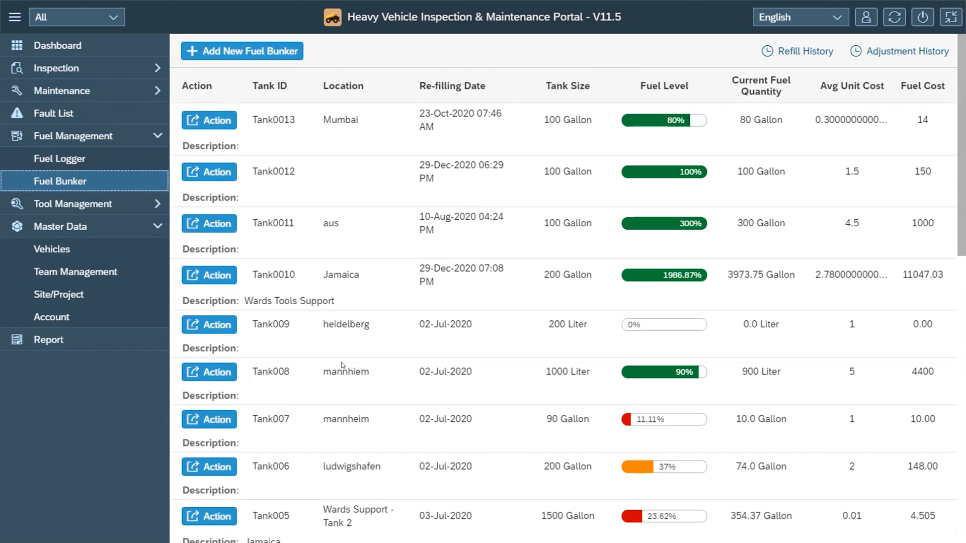
mouse_move(138, 179)
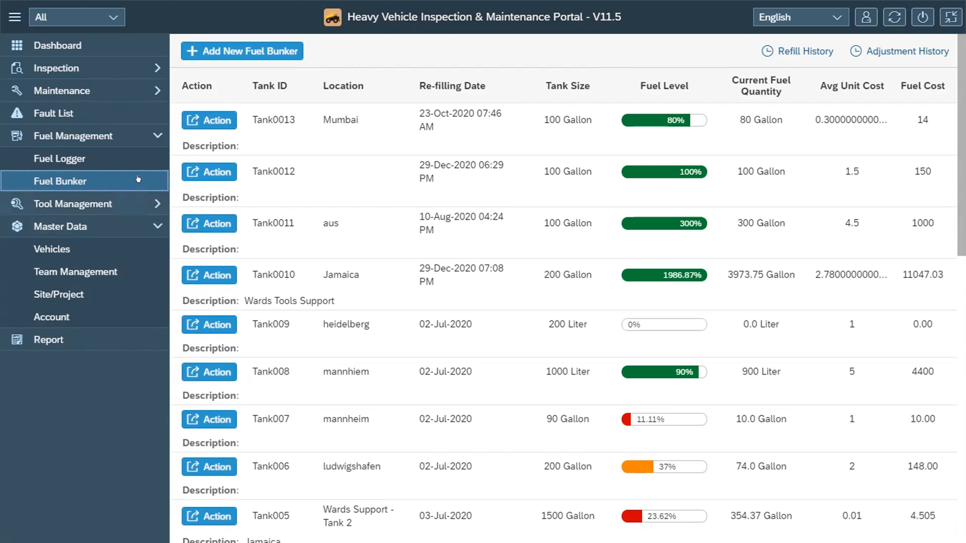
click(60, 158)
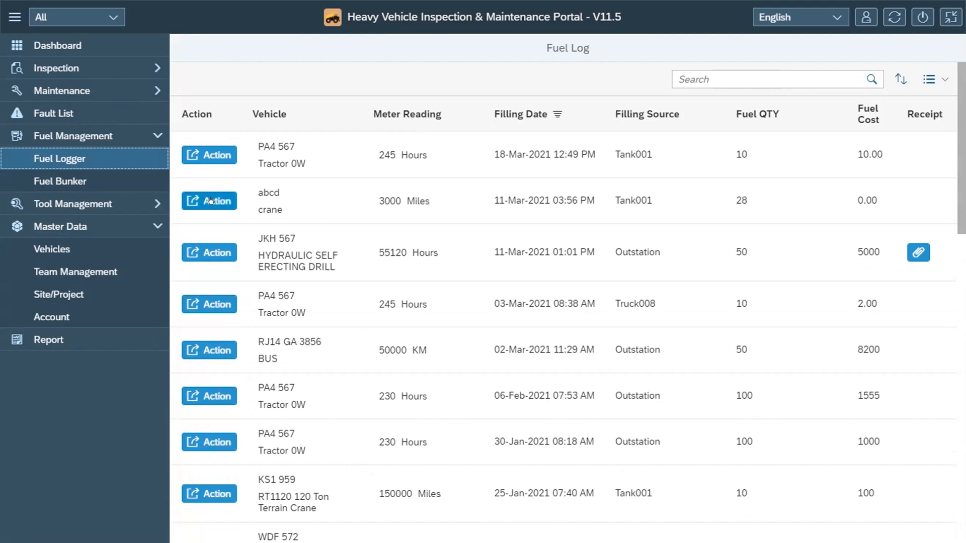
Step: Collapse Fuel Management and expand Tool Management in the navigation
click(72, 135)
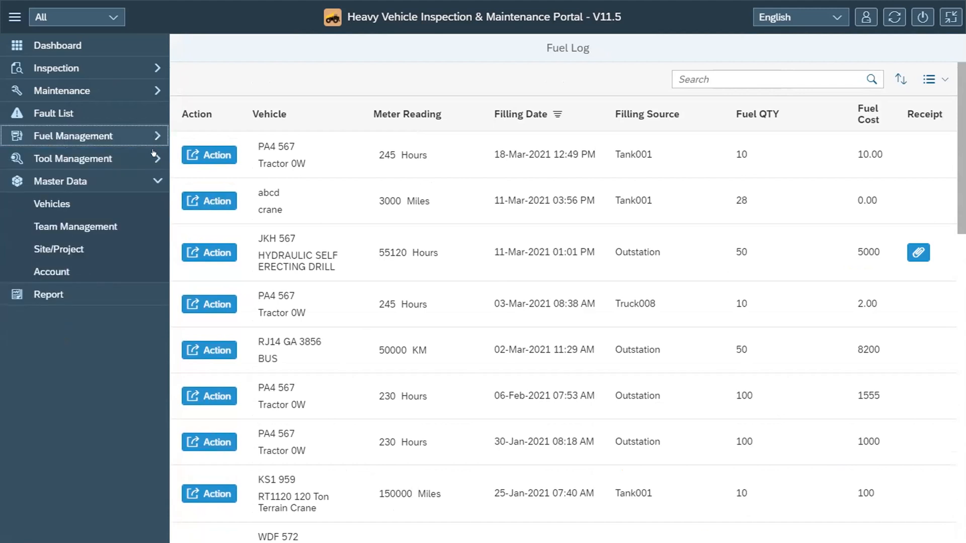
click(72, 158)
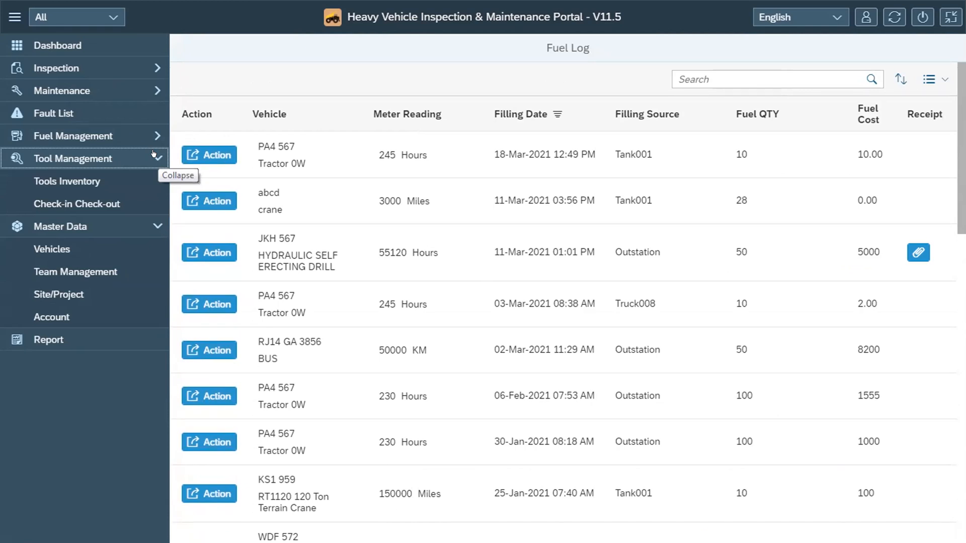
Step: Review Tools Inventory and return to the Check-in Check-out records
click(77, 204)
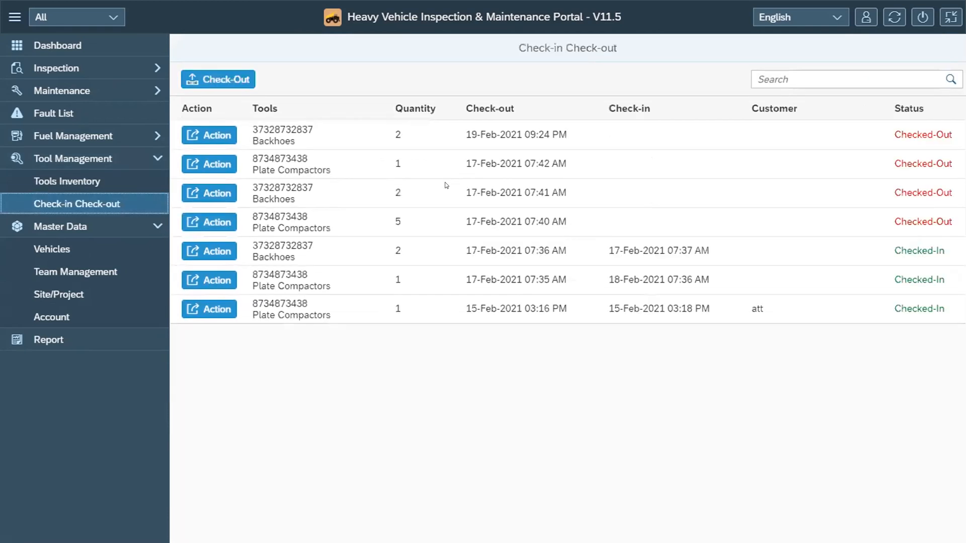
mouse_move(534, 347)
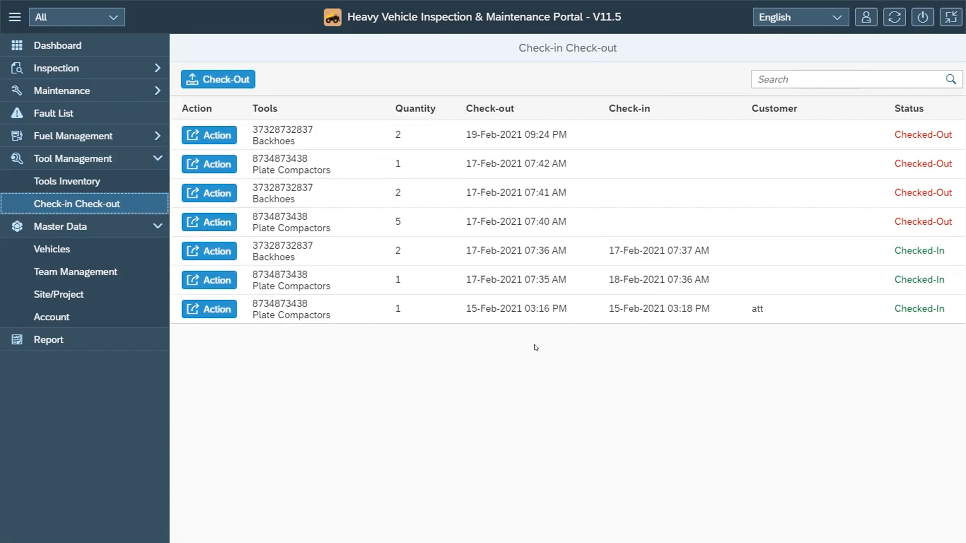
mouse_move(96, 205)
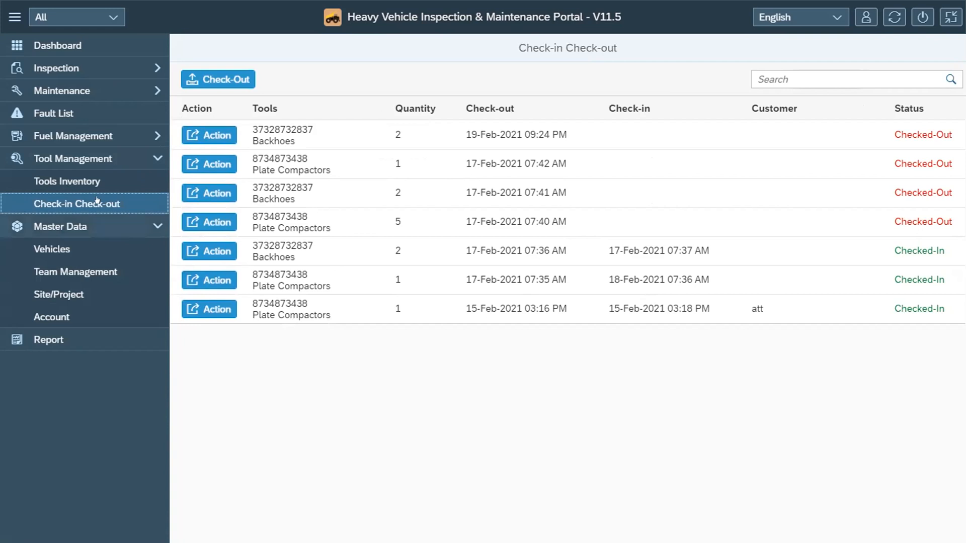
click(68, 181)
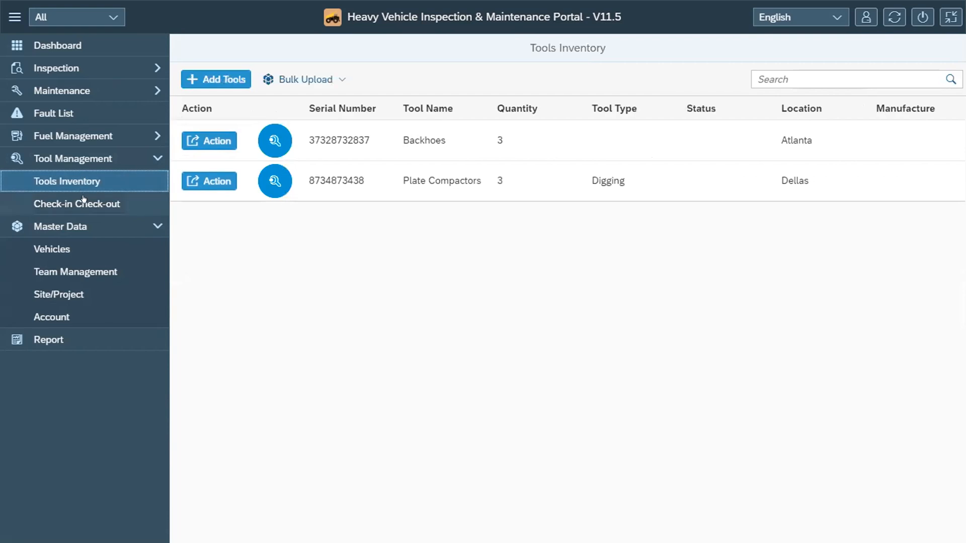
click(78, 204)
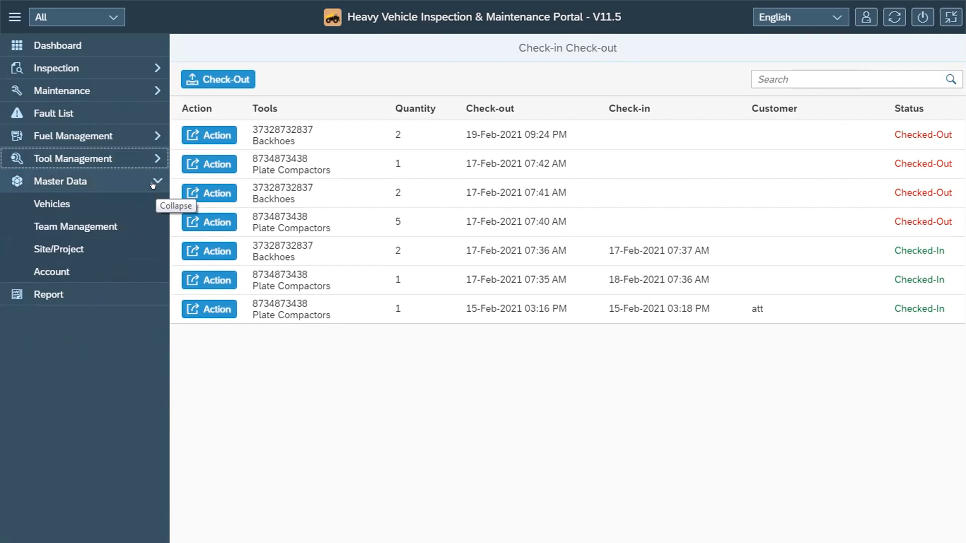
mouse_move(152, 180)
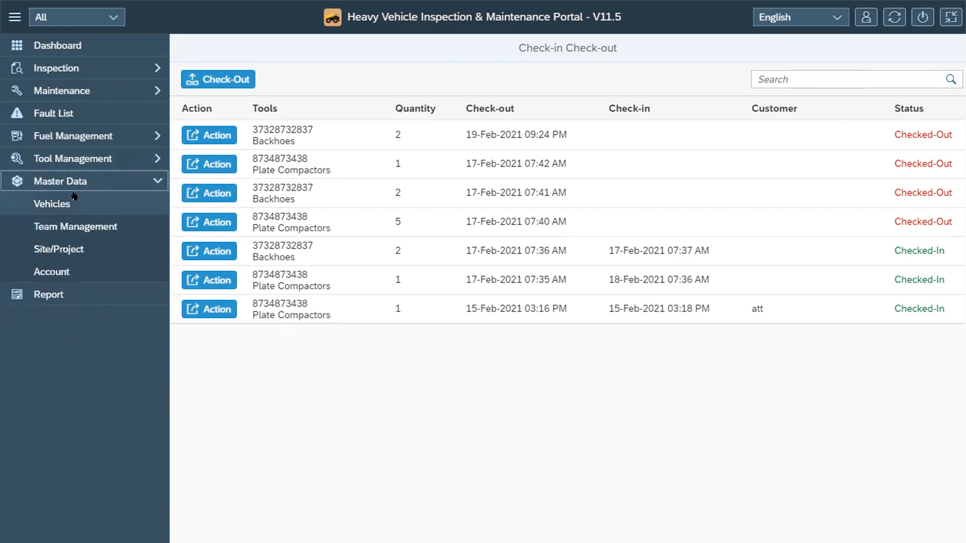
Step: From Master Data > Vehicles, open the Vehicle Overview for excavator KL8976 via its row Action menu
click(52, 205)
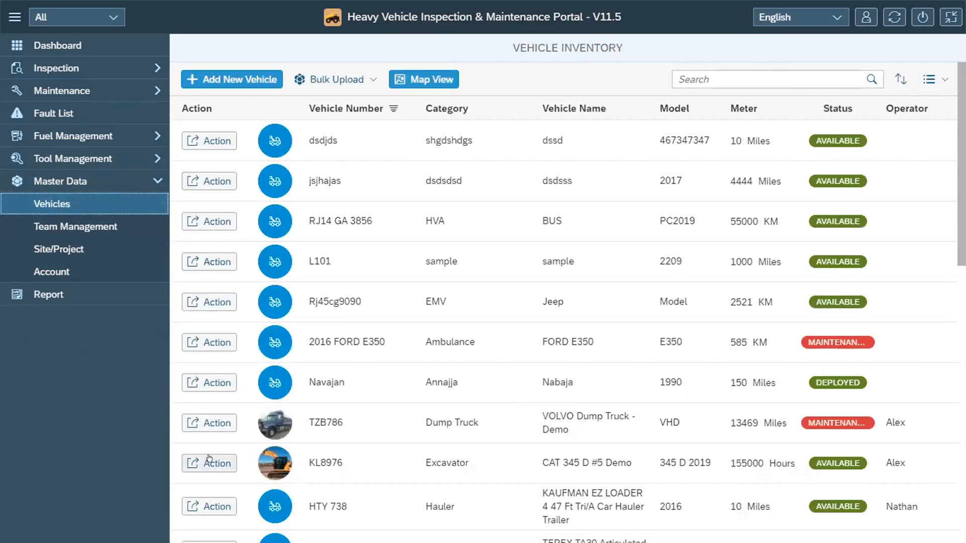
click(209, 463)
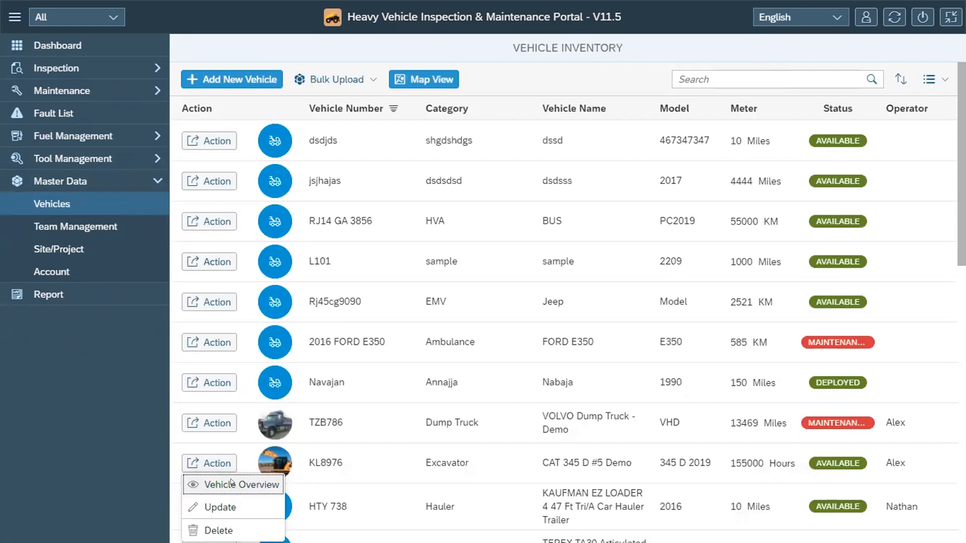
click(240, 485)
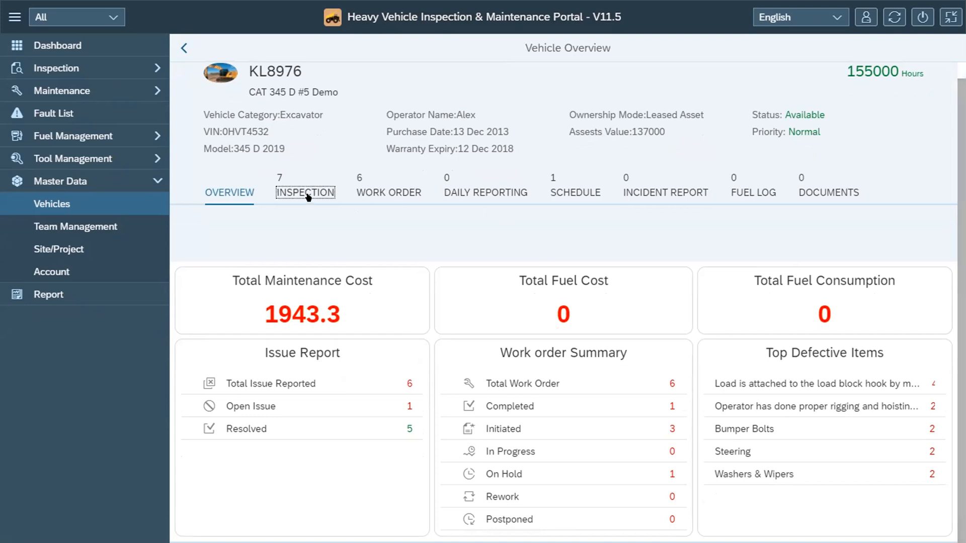
click(304, 193)
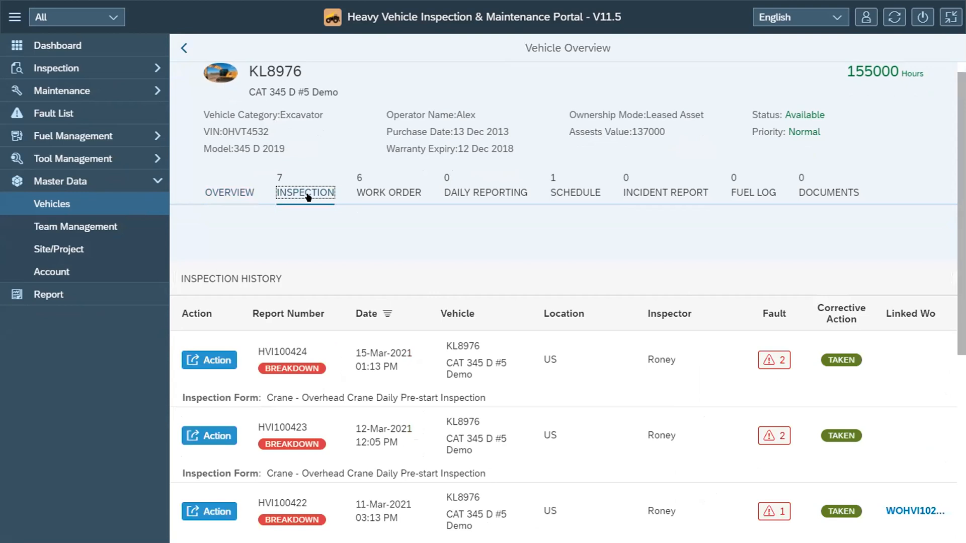
mouse_move(647, 185)
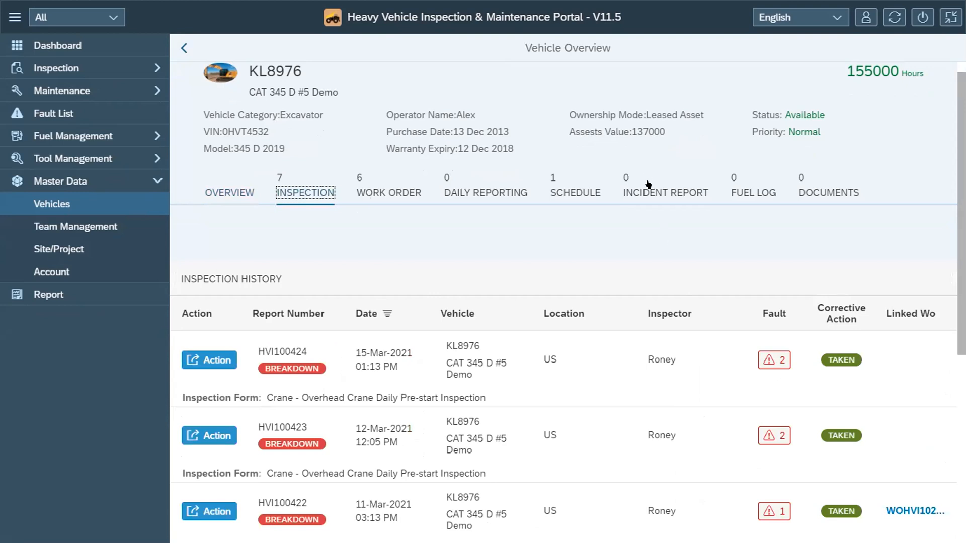
click(665, 192)
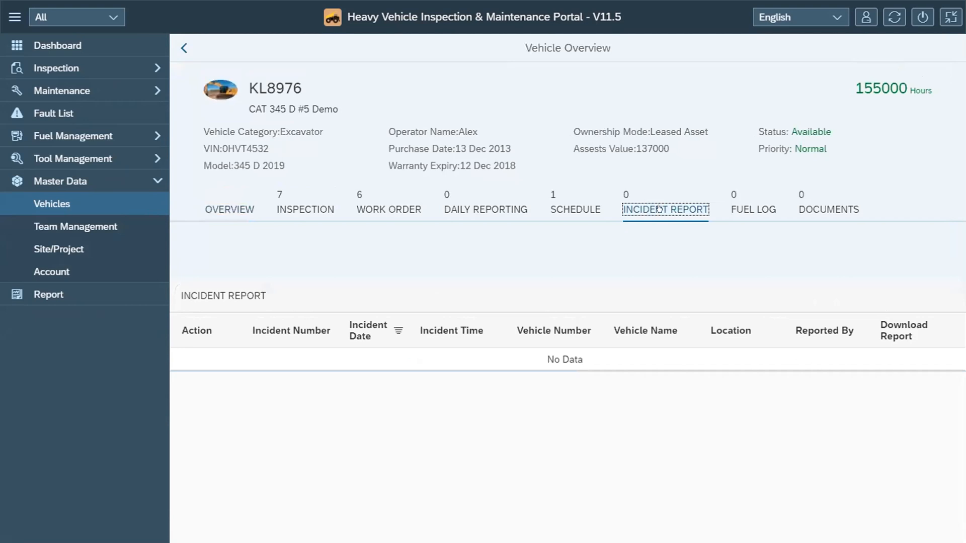
click(574, 210)
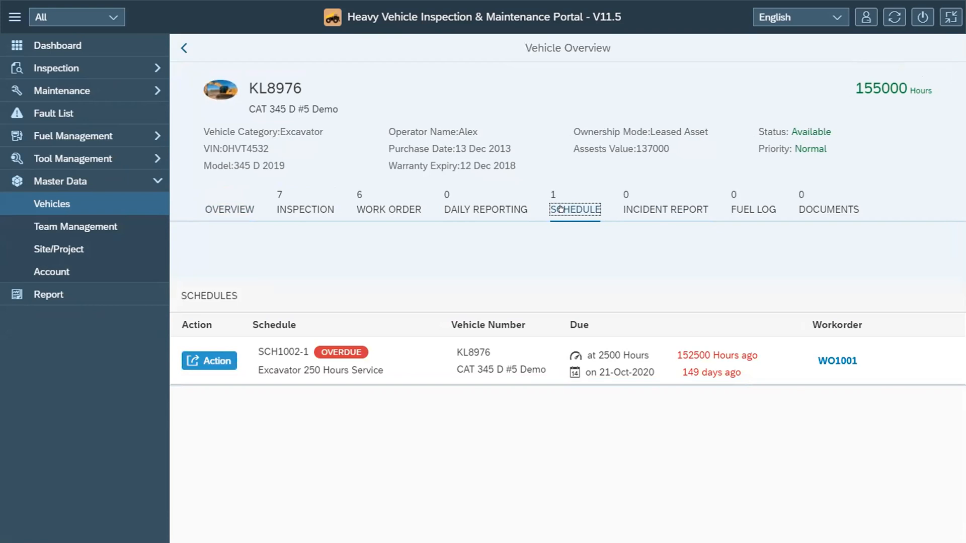
click(829, 209)
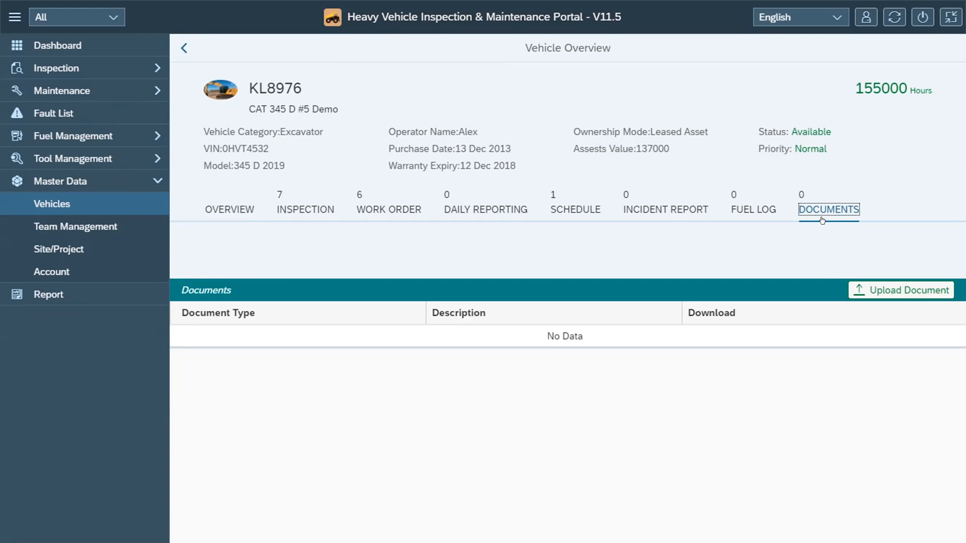
mouse_move(556, 223)
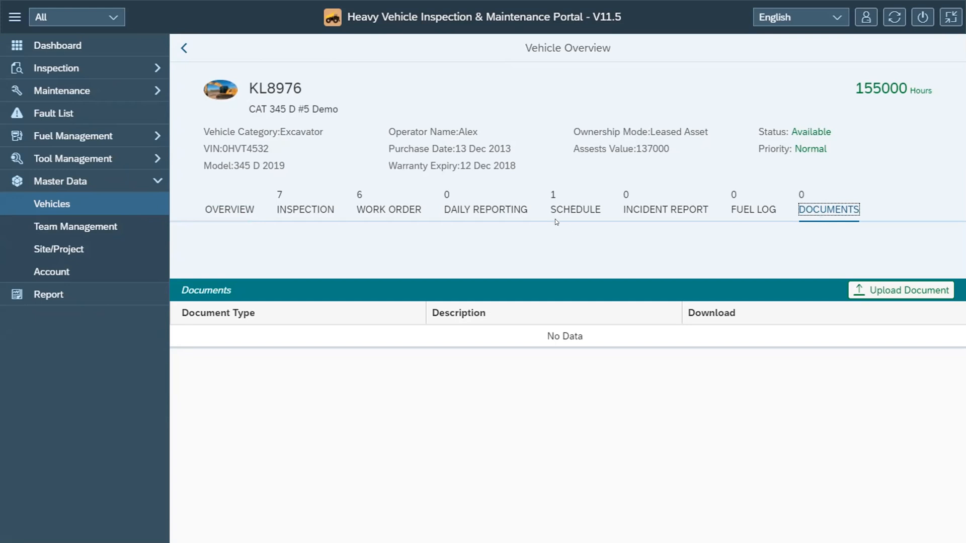
click(230, 209)
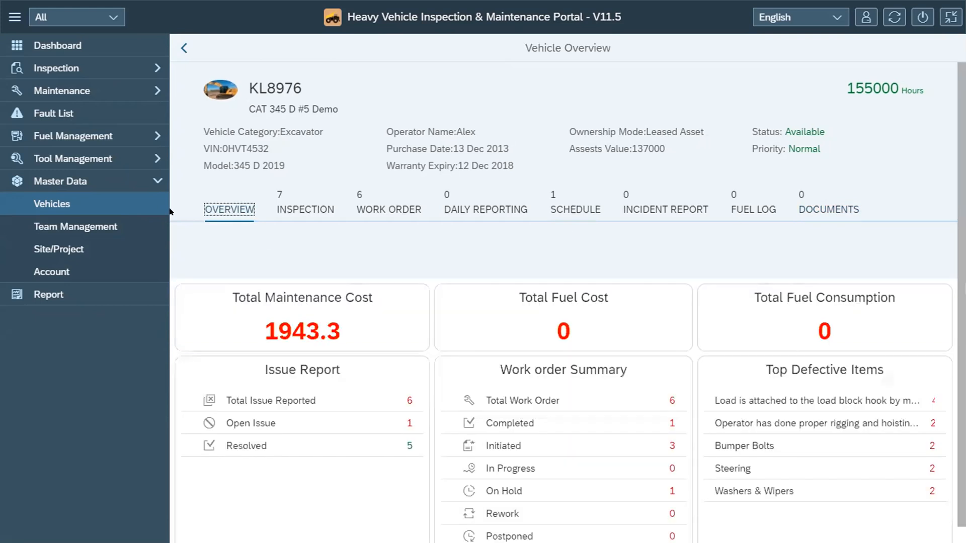
Step: Browse Team Management, Site/Project and the Account Business Profile, ending on the sidebar Report page
click(76, 226)
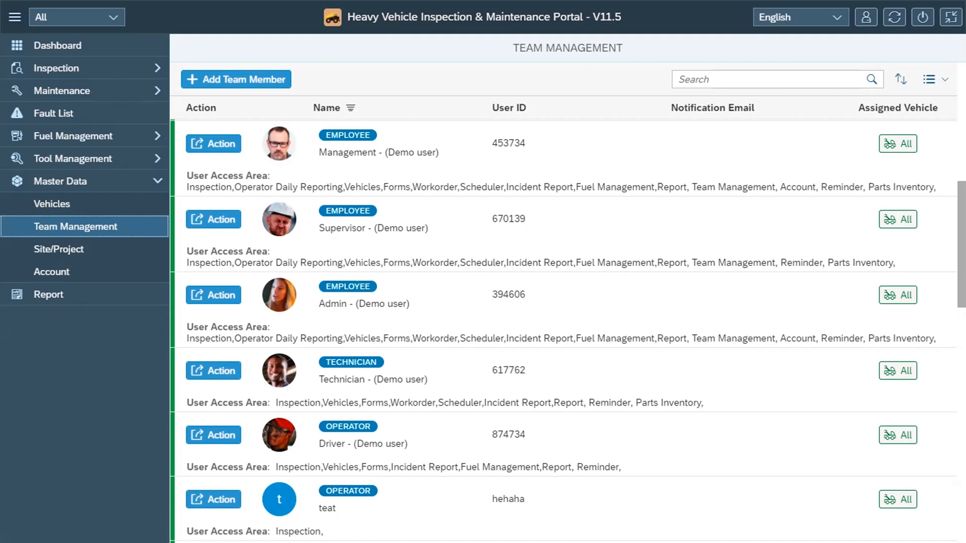
mouse_move(558, 188)
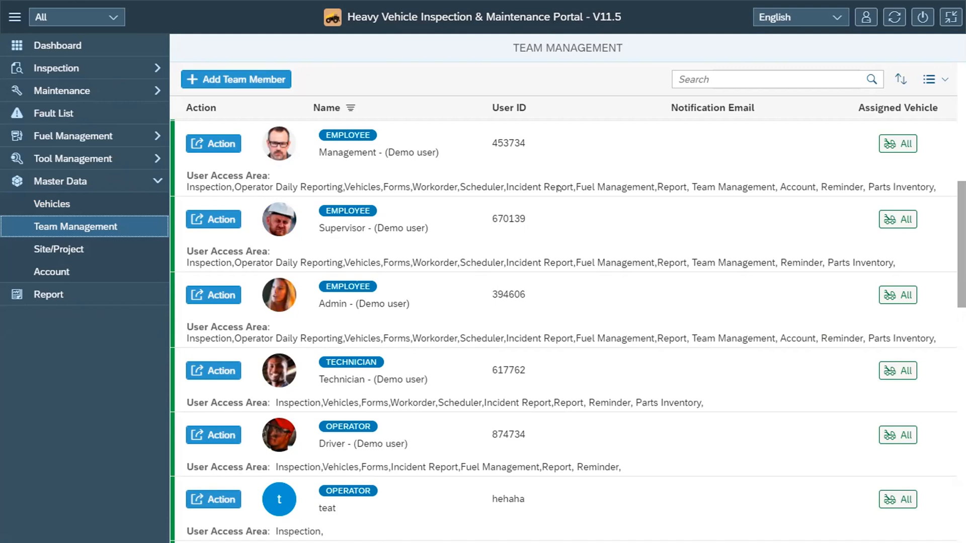
mouse_move(75, 226)
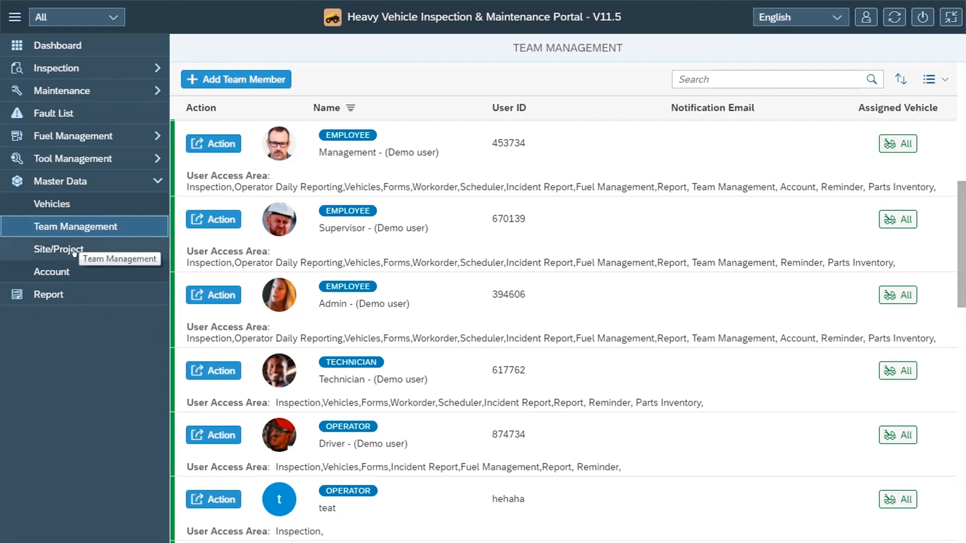
click(59, 249)
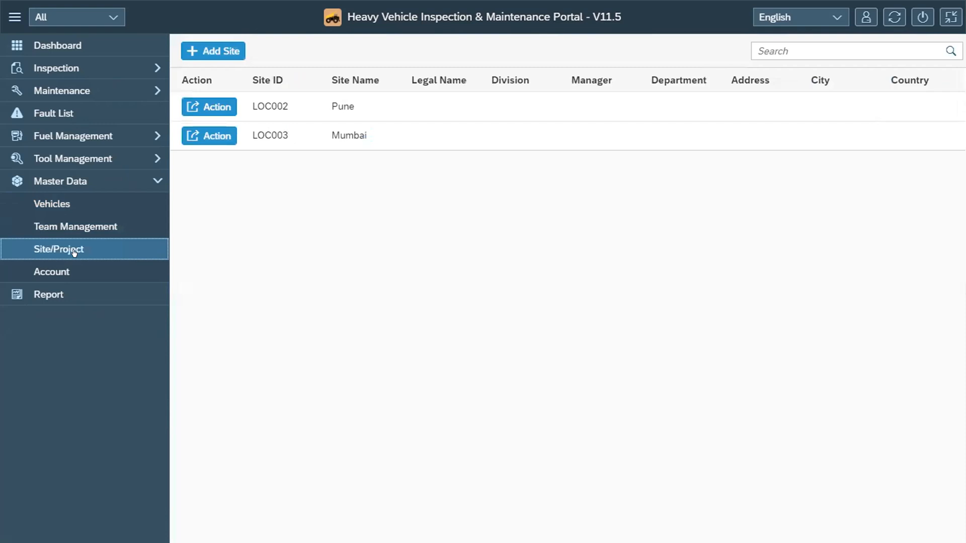
mouse_move(61, 271)
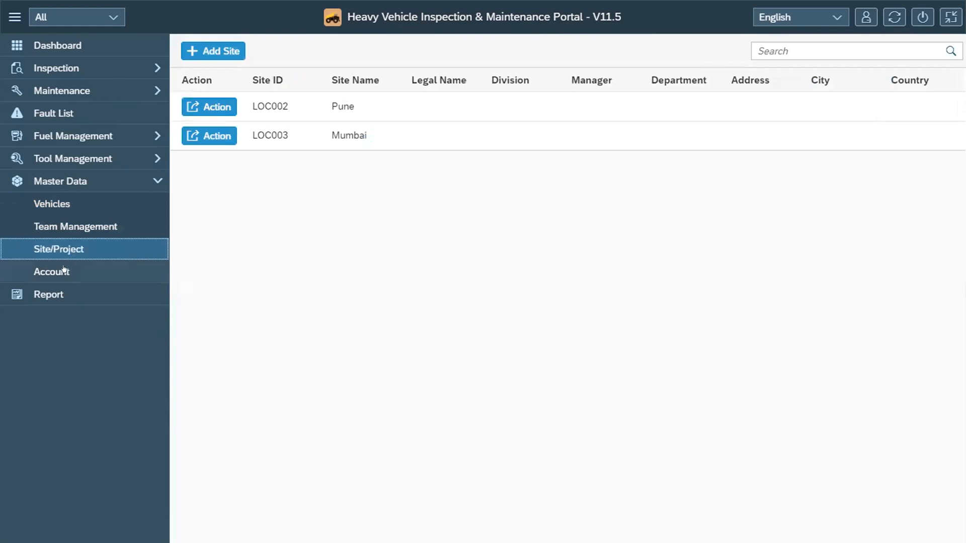
click(51, 271)
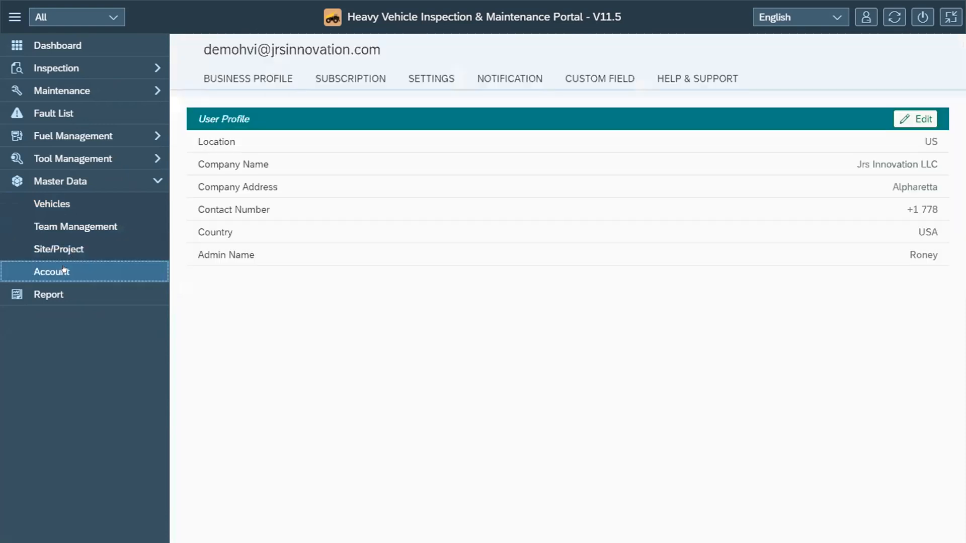
click(247, 78)
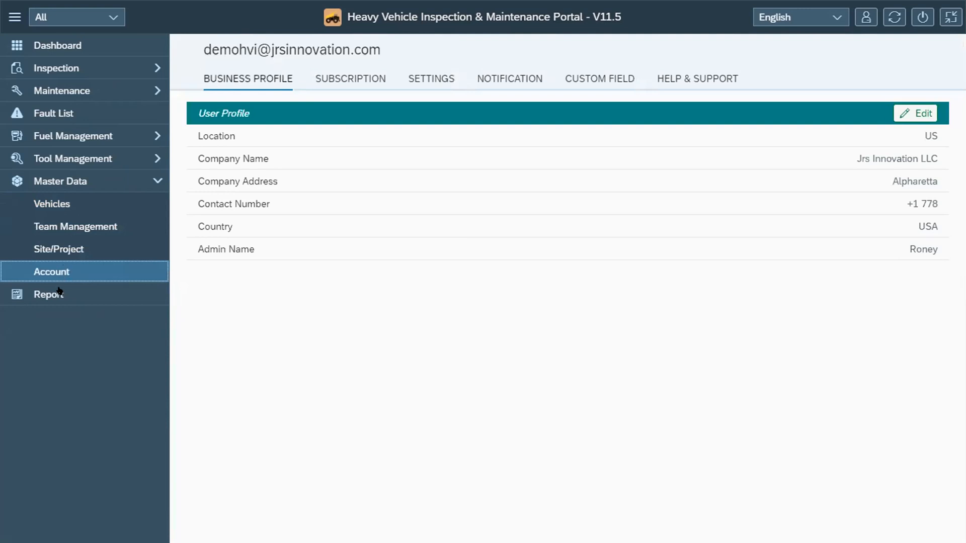
click(48, 294)
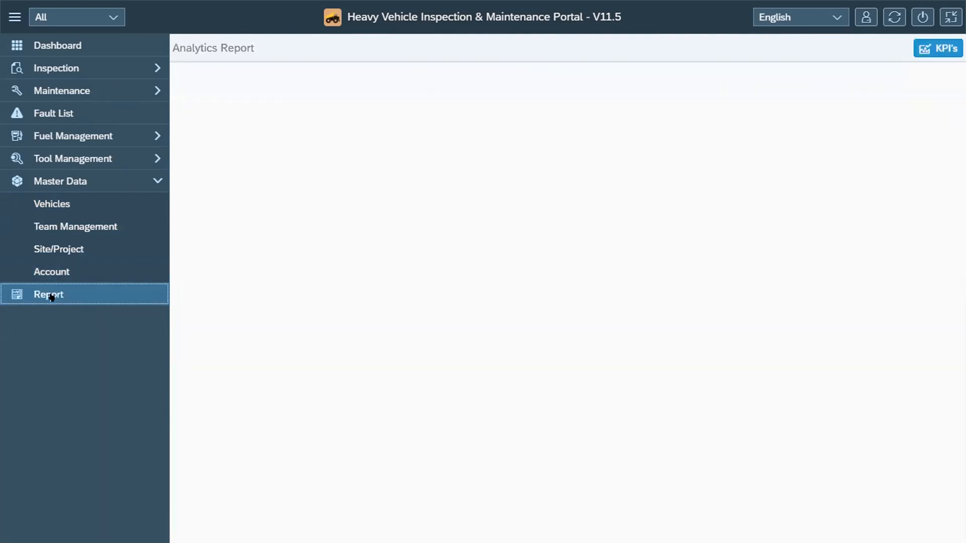
Step: Load the Analytics Report and scroll through the Excel export cards and 2021 inspection charts, returning to top
click(49, 295)
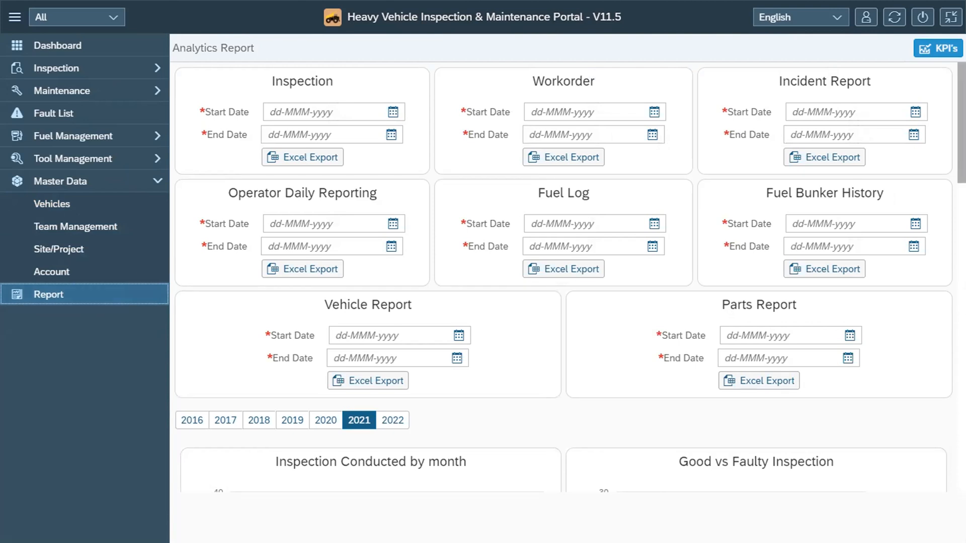
scroll(down, 3)
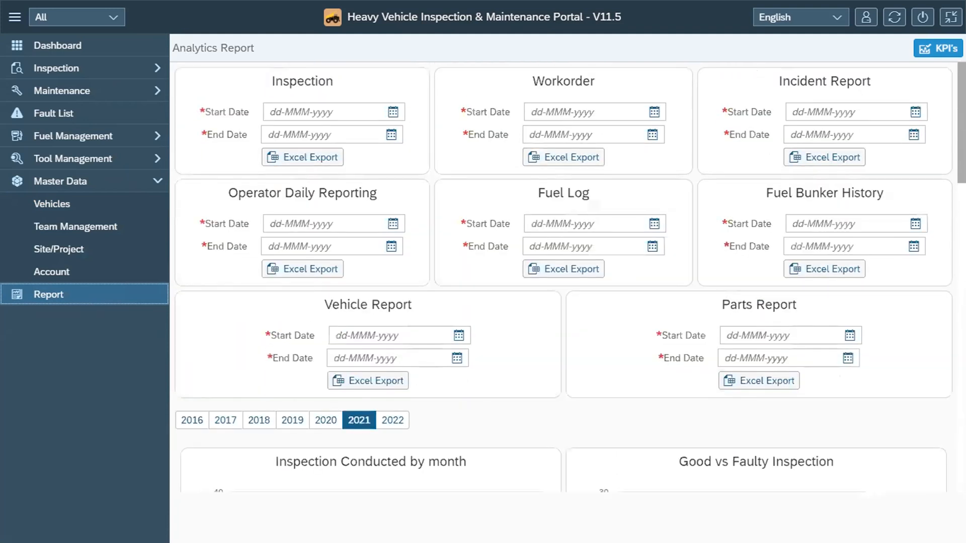
scroll(down, 3)
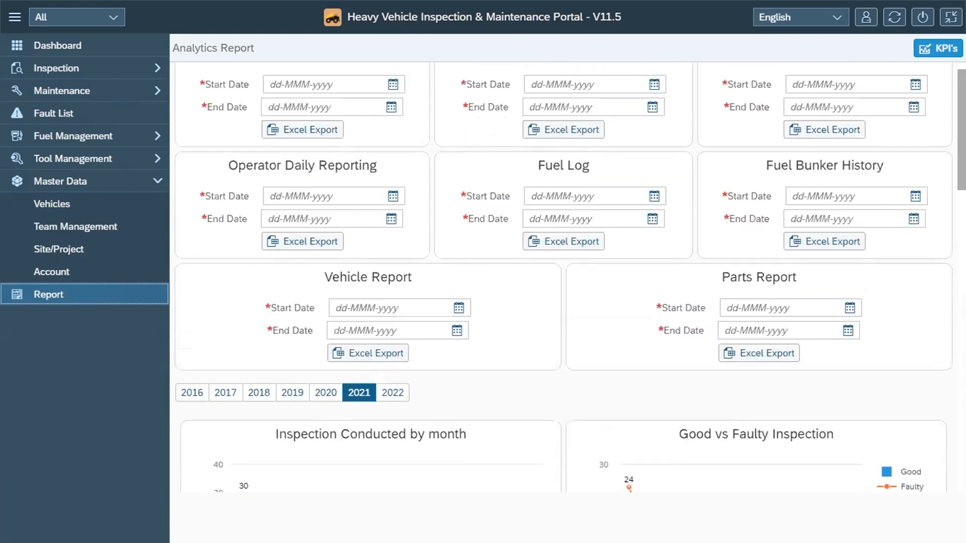
scroll(up, 3)
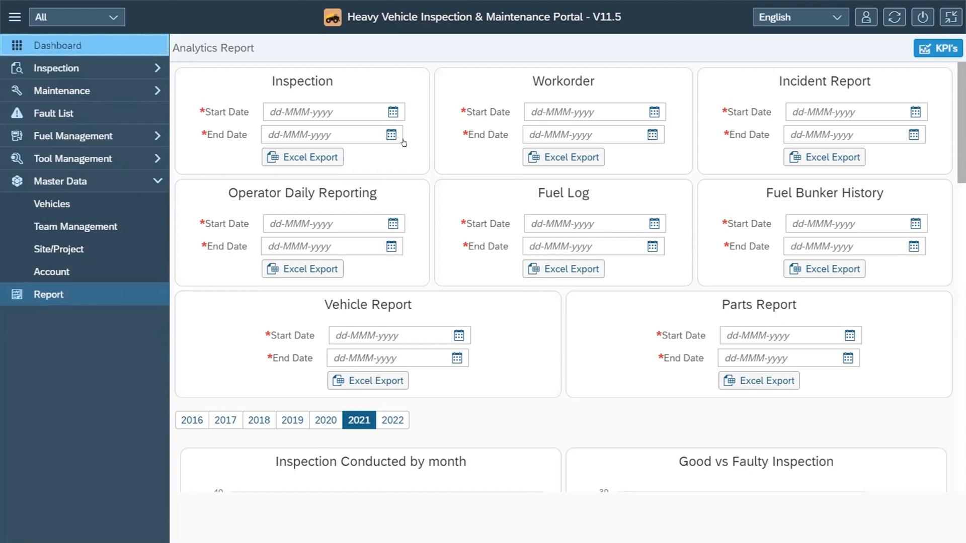
Step: Close the header language dropdown keeping English, leaving the portal for the Android phone home screen
click(59, 46)
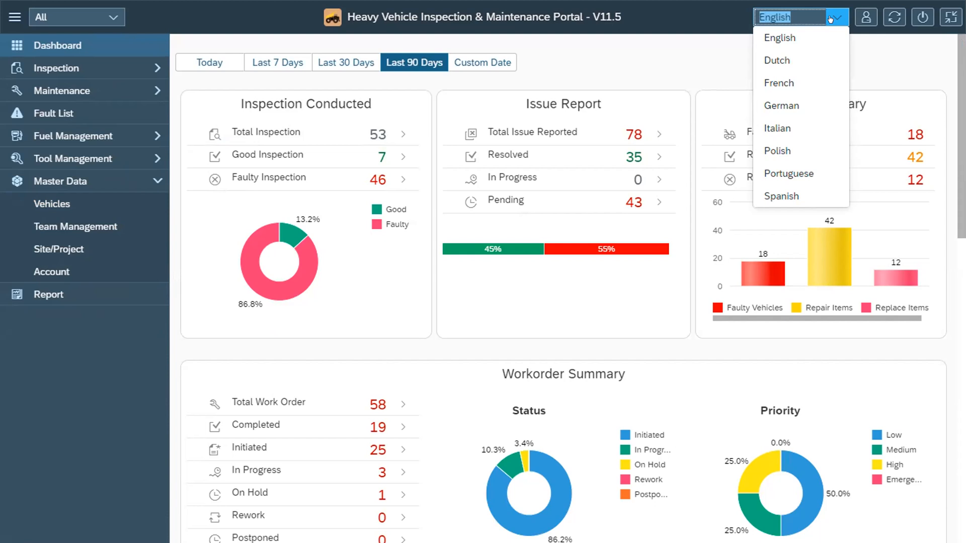
click(835, 17)
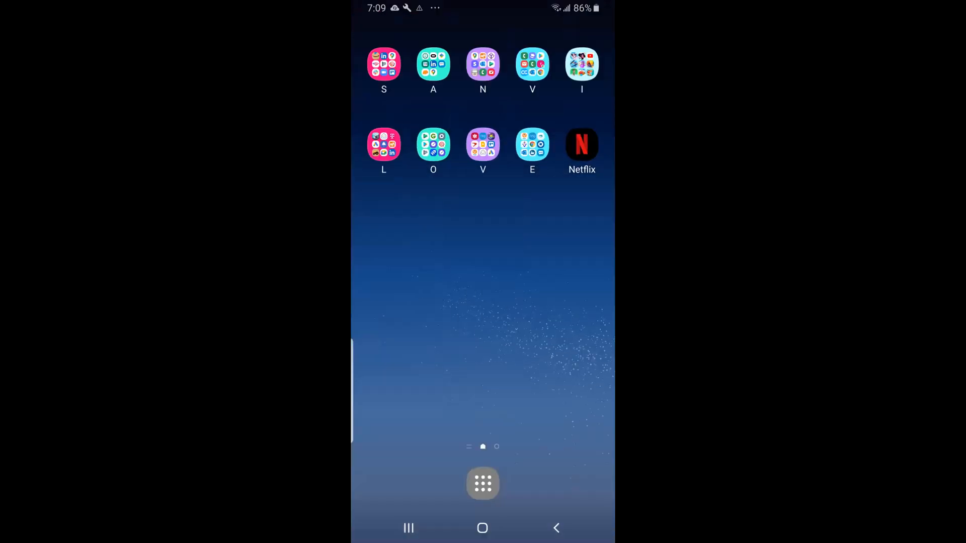
Step: Launch the HVI app, return from the menu to Home and open the Inspection list of past reports
click(482, 484)
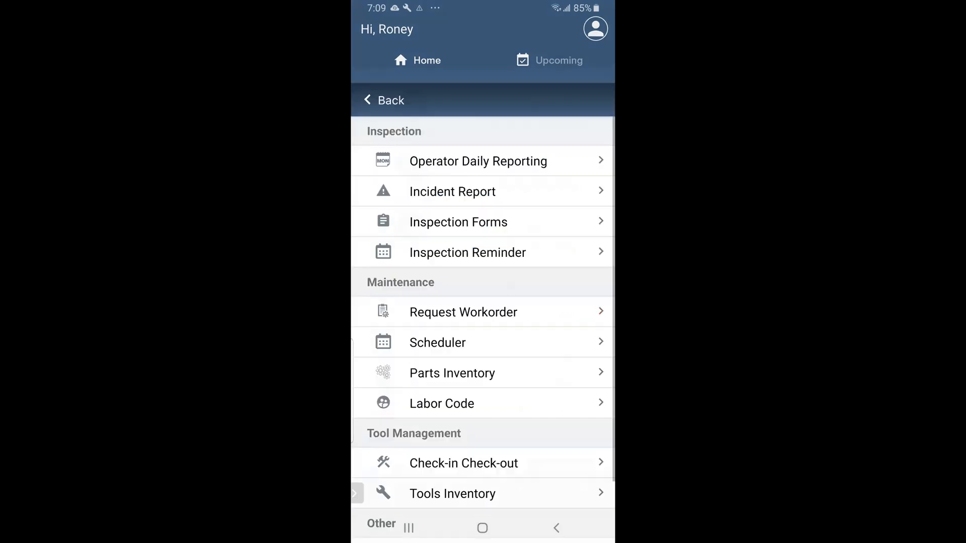
scroll(down, 3)
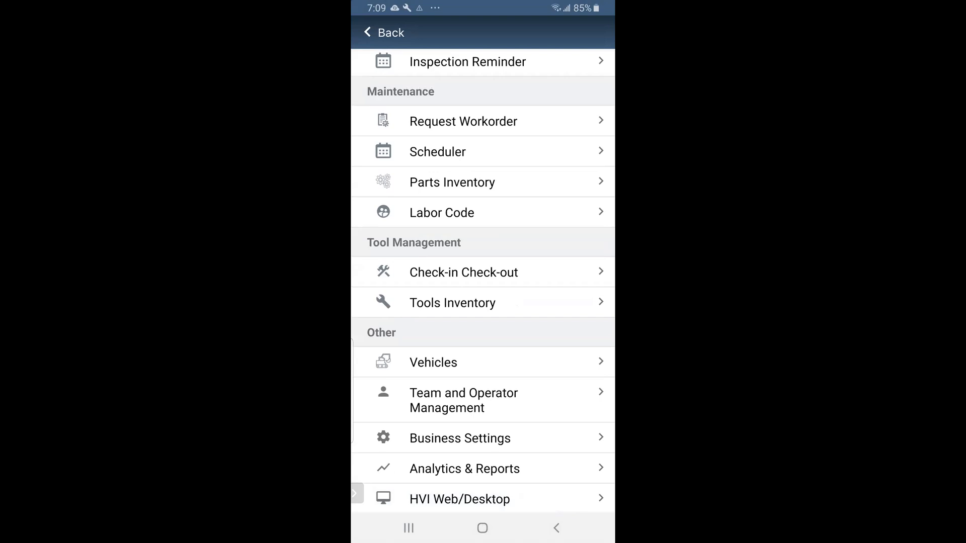
scroll(down, 3)
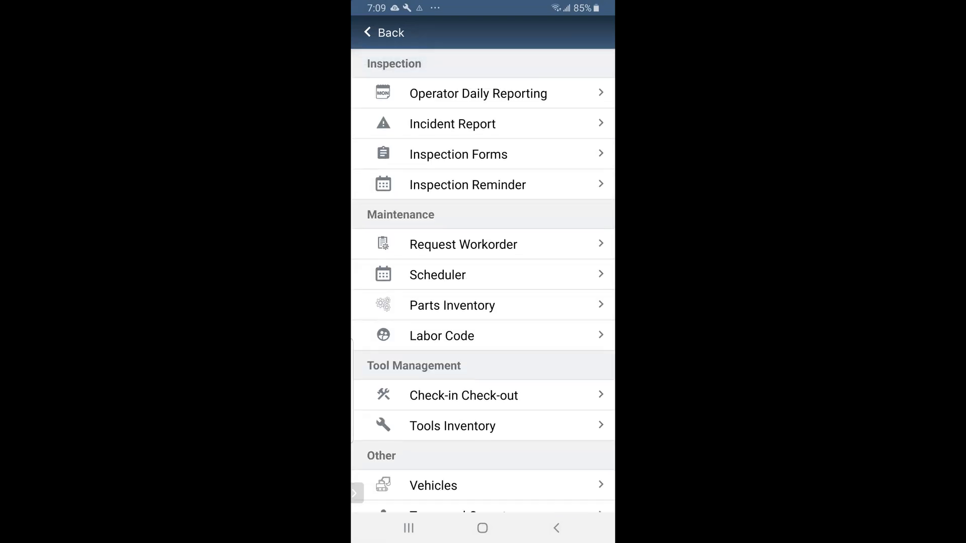
click(383, 32)
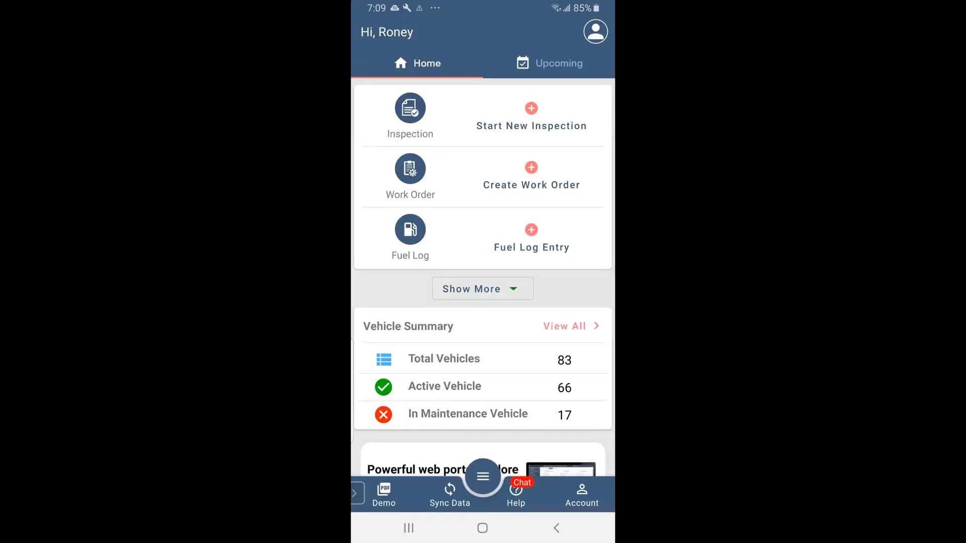
click(410, 109)
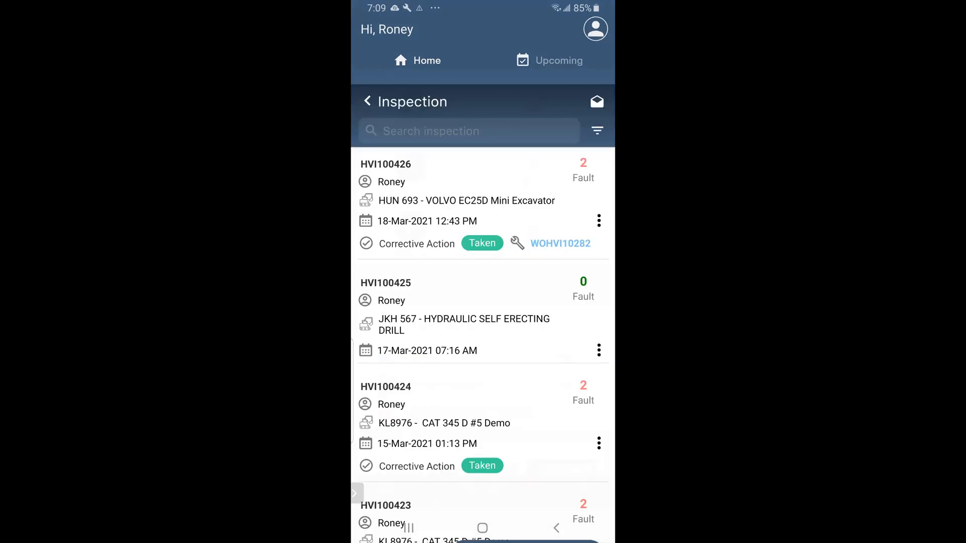
click(598, 220)
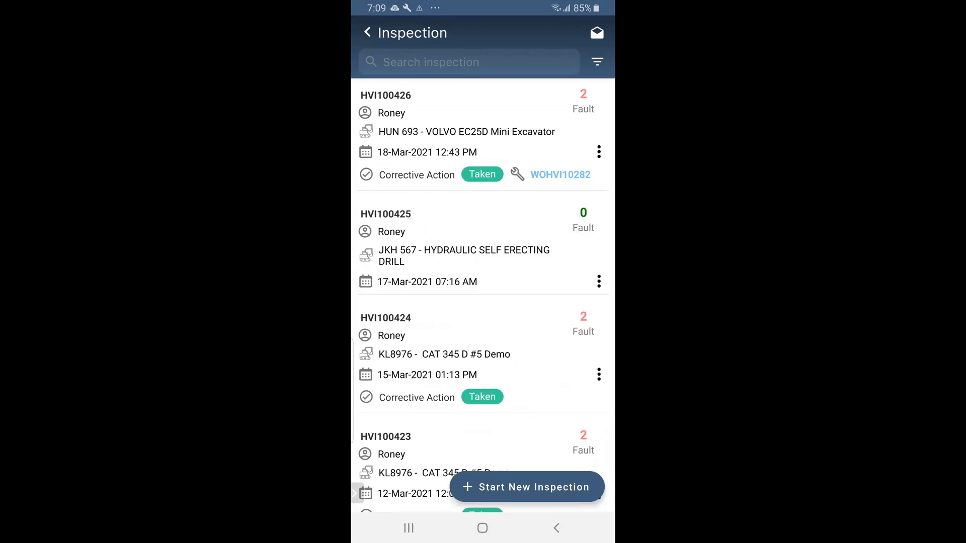
Step: Start a new inspection using the Camiones Speader form for the test@ - ng34 vehicle
click(527, 487)
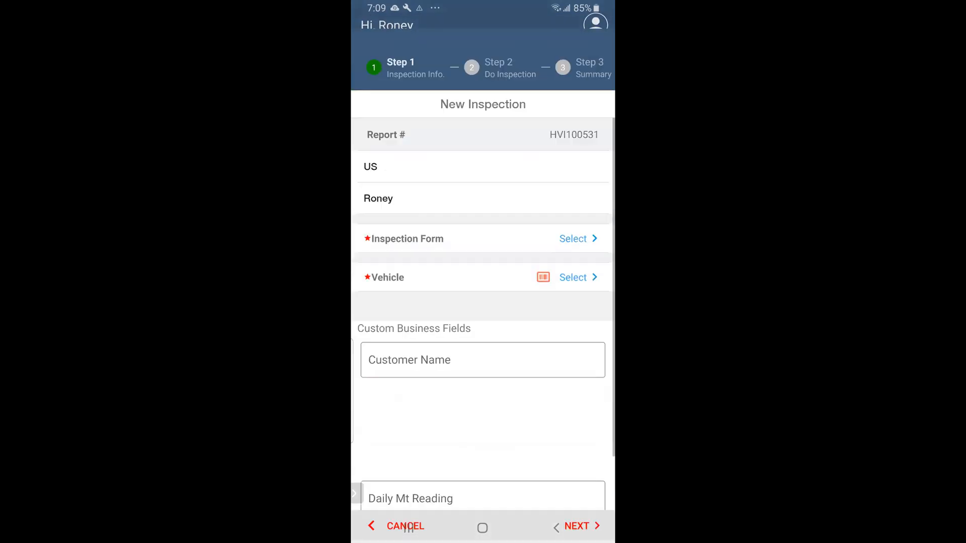
click(572, 239)
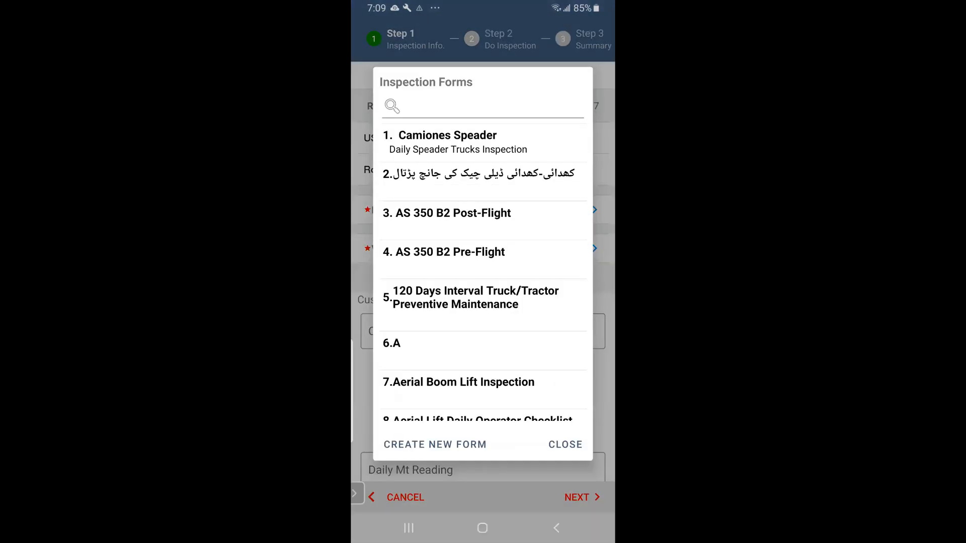
click(446, 142)
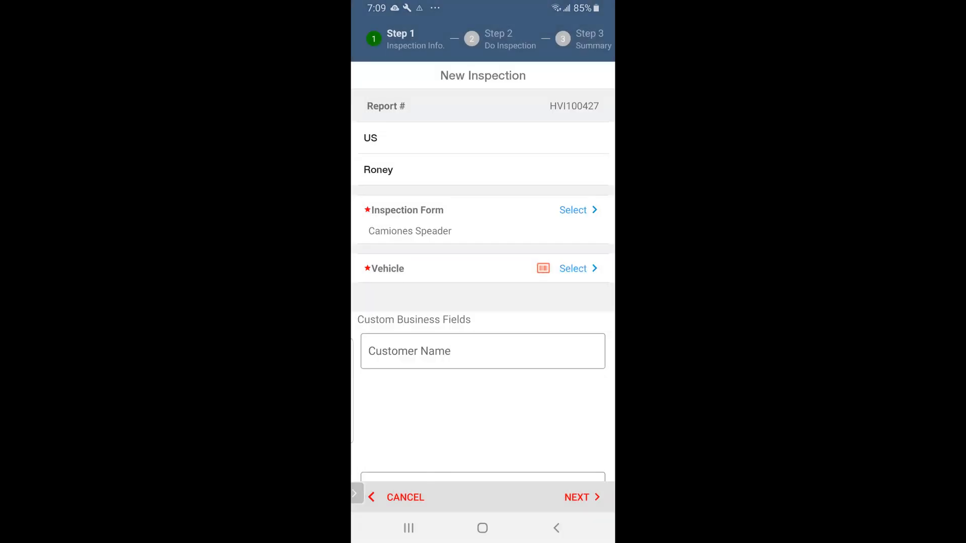
click(571, 269)
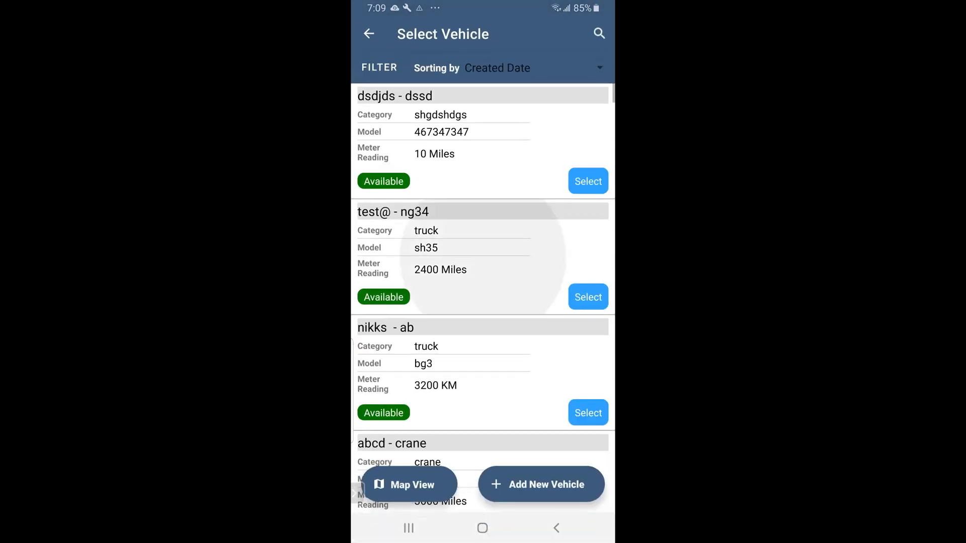
click(587, 296)
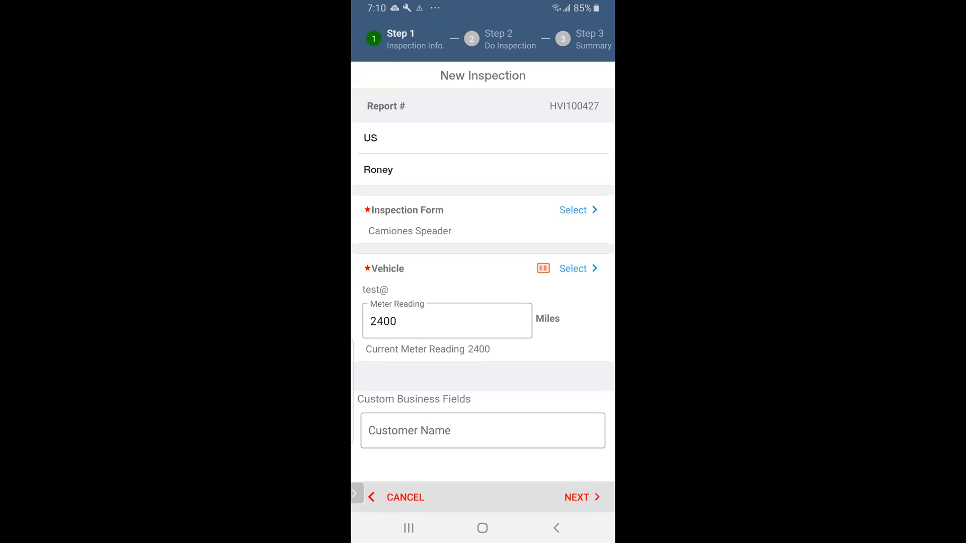
Step: Fill the required customer name field with 't' and proceed with NEXT to the checklist
click(482, 431)
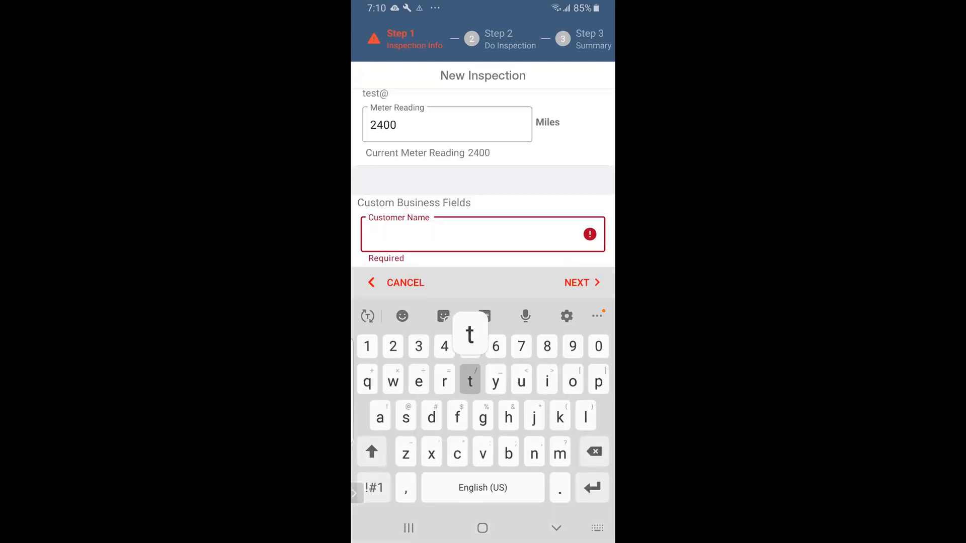
text(t)
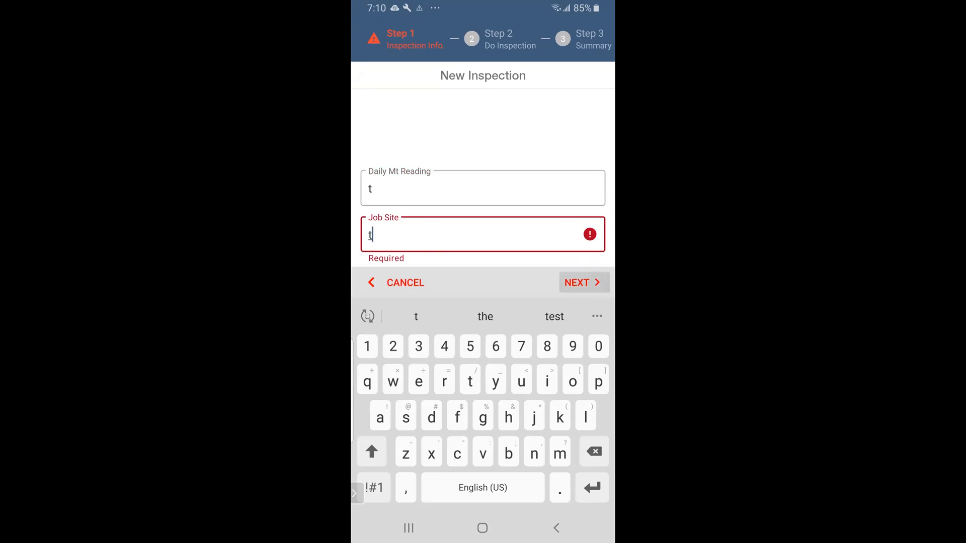
click(577, 282)
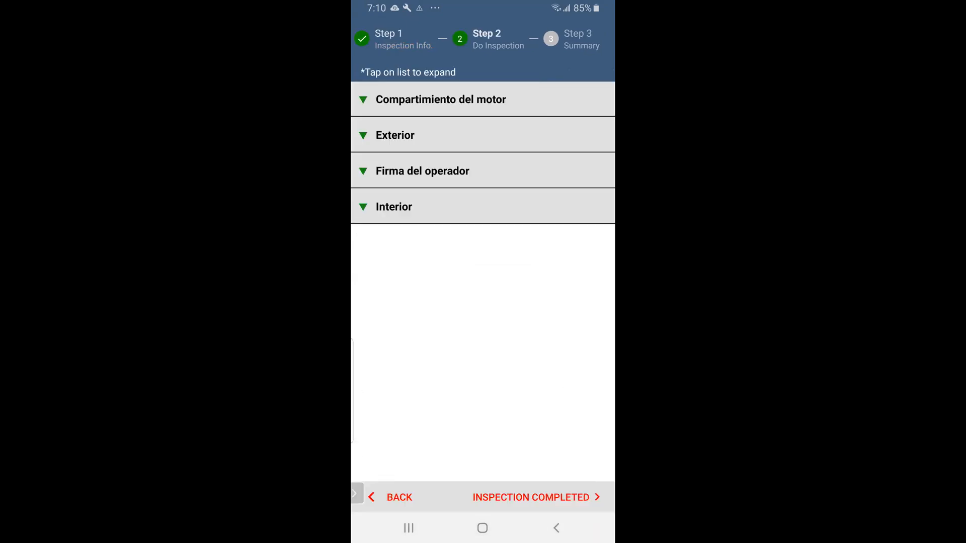
Step: In Exterior, rate Beaters limpiado Repair and Componentes engrasados Replace with a note, then expand Firma del operador
click(394, 135)
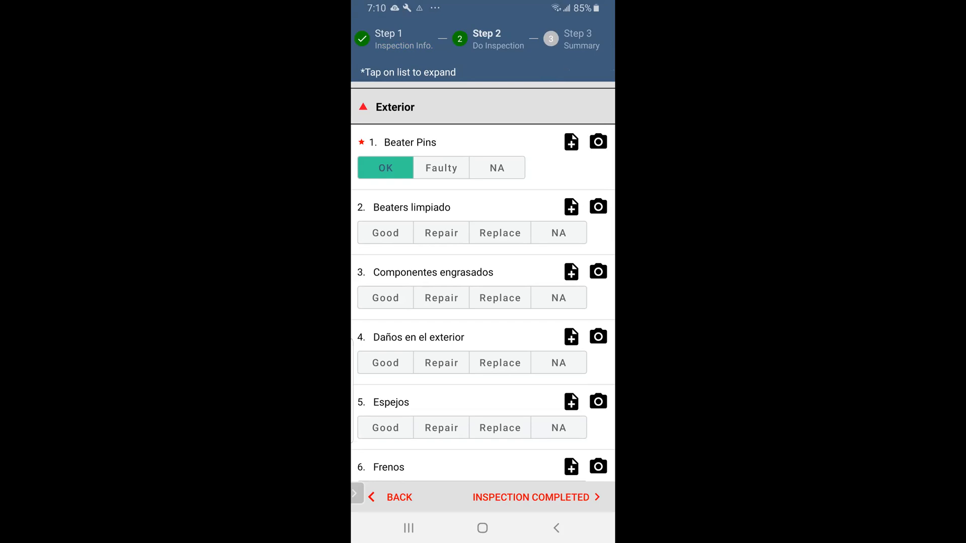
click(394, 107)
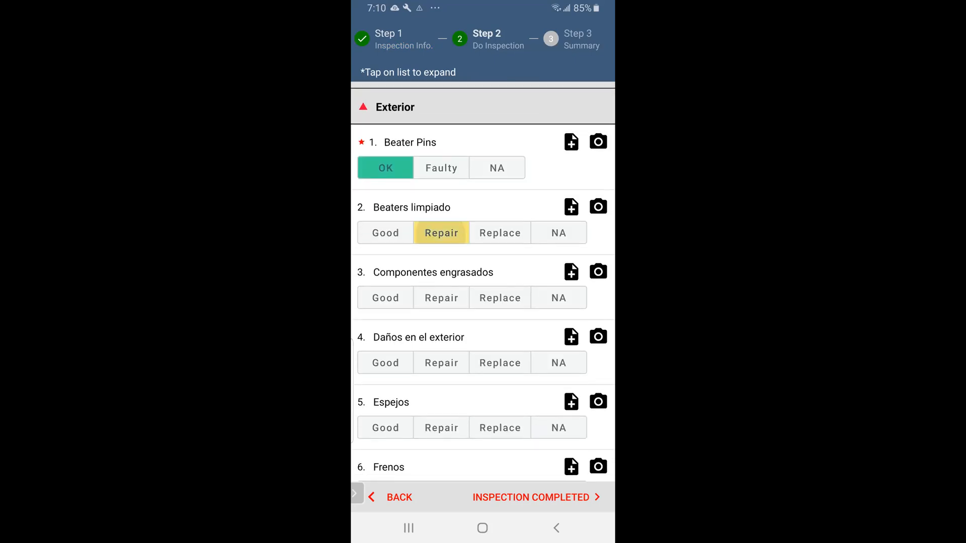
click(501, 298)
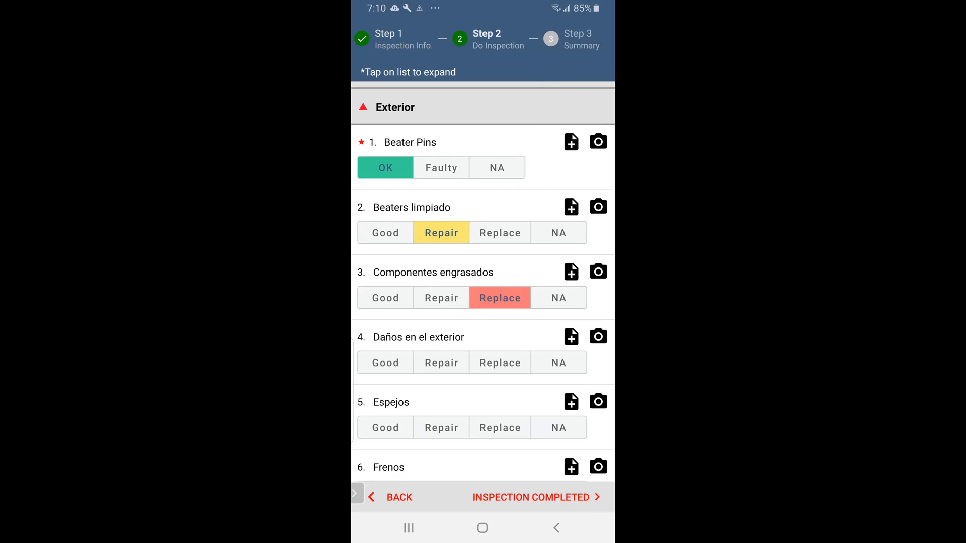
click(571, 271)
text(Tim)
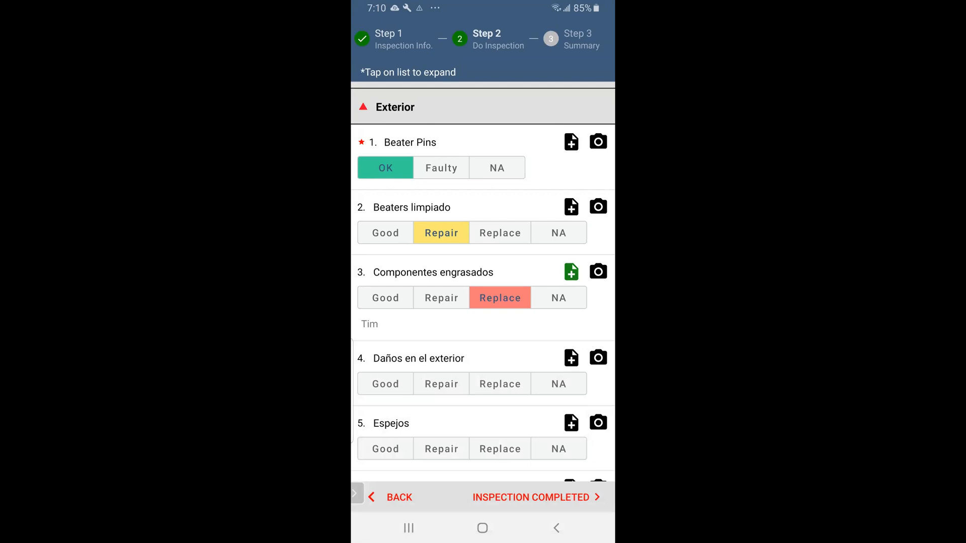
click(597, 271)
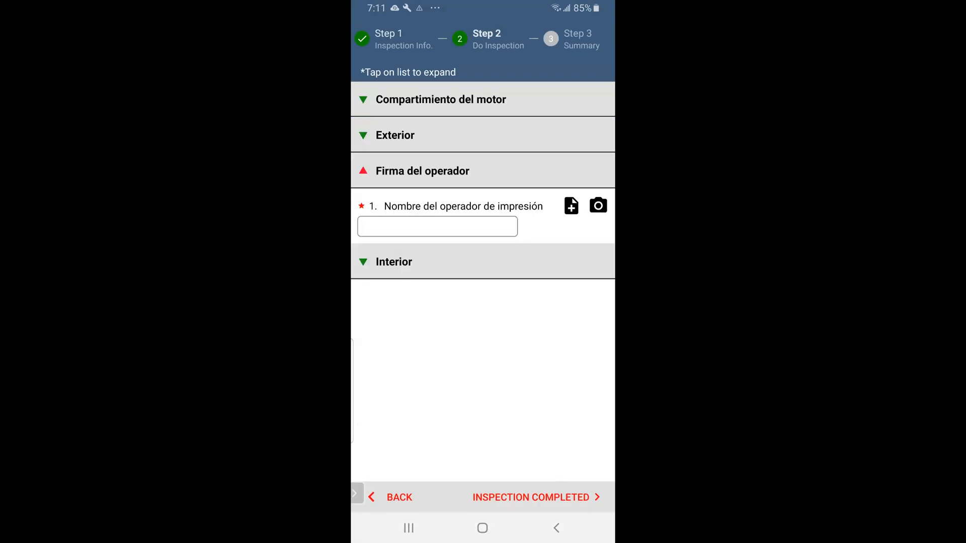
Step: Attempt INSPECTION COMPLETED and dismiss the alert about the unrated Operación Beaters item
click(530, 498)
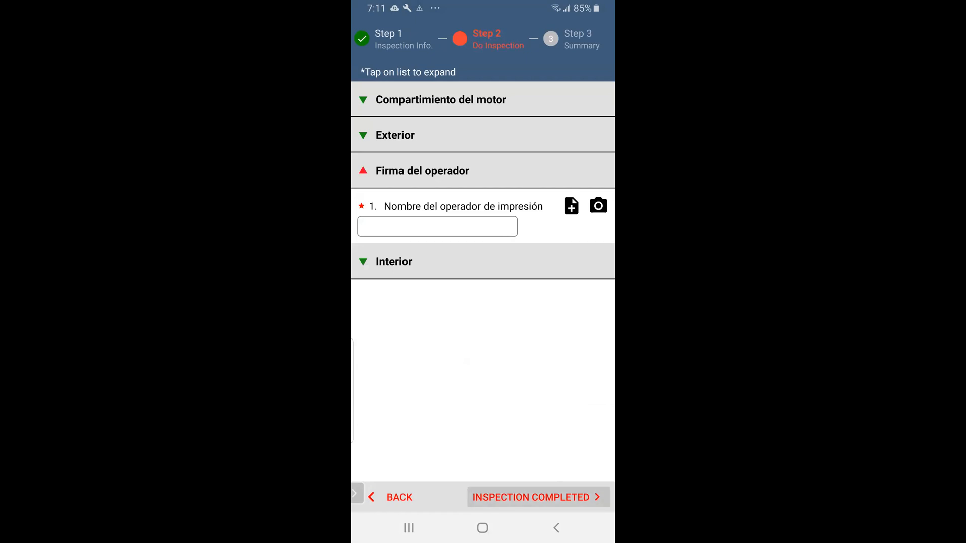
click(538, 497)
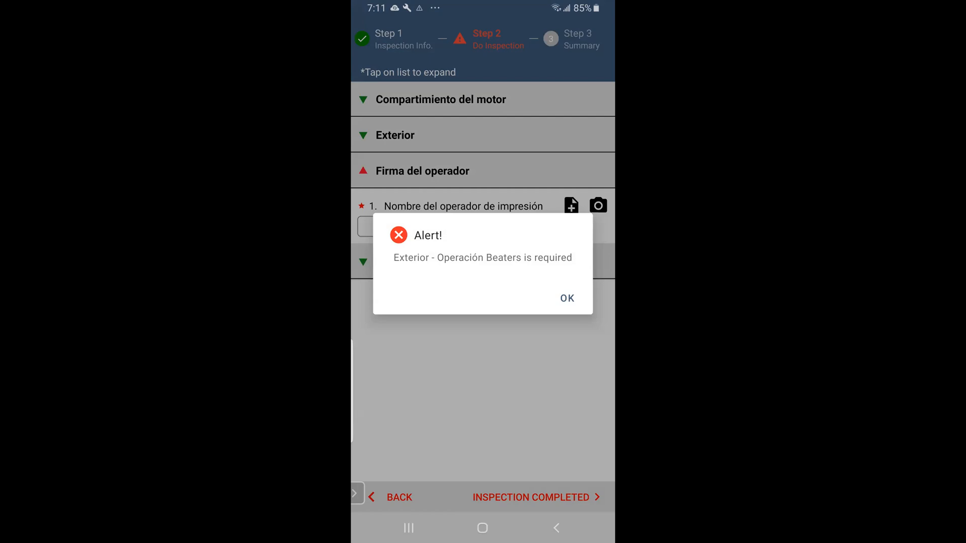
click(566, 298)
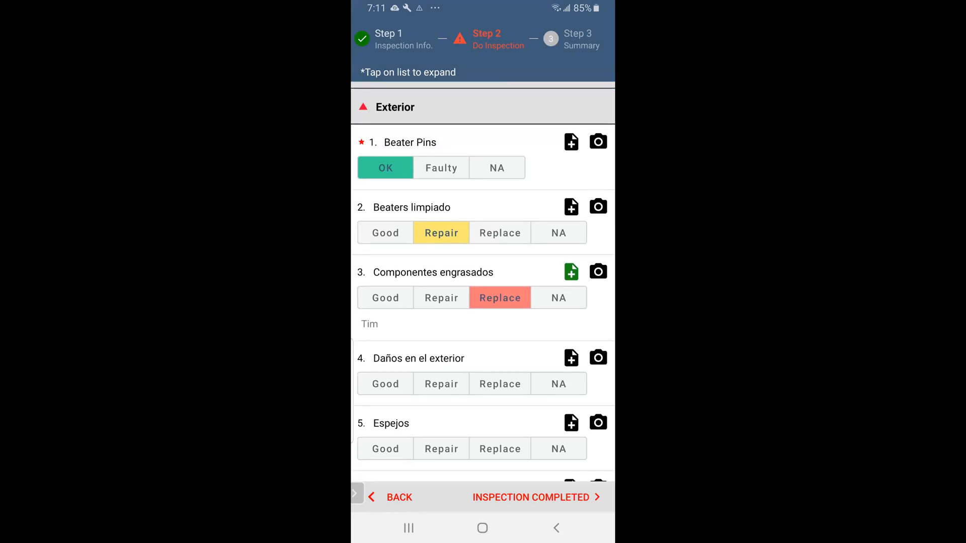
Step: Mark Operación Beaters and Operaciones de compuerta as OK, retry completion and dismiss the missing operator name alert
scroll(down, 3)
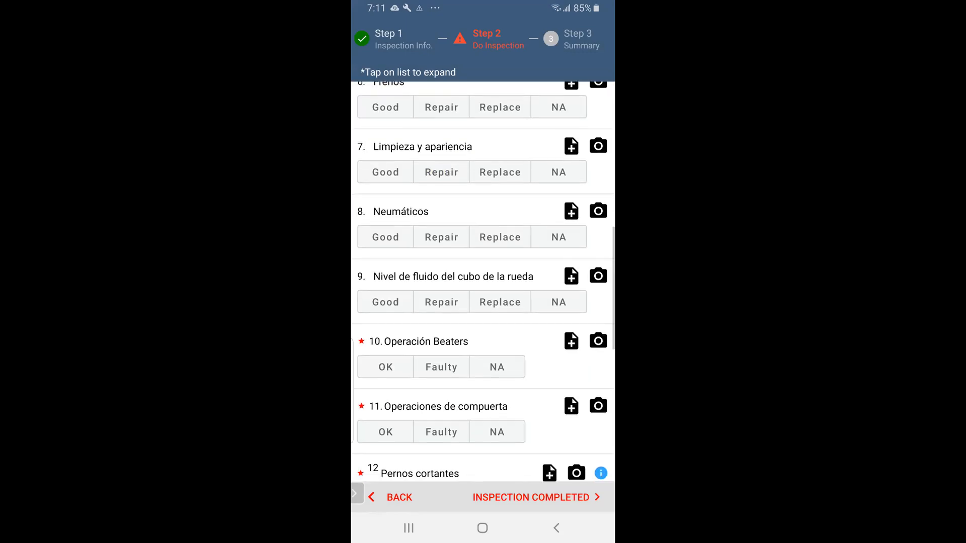
click(385, 366)
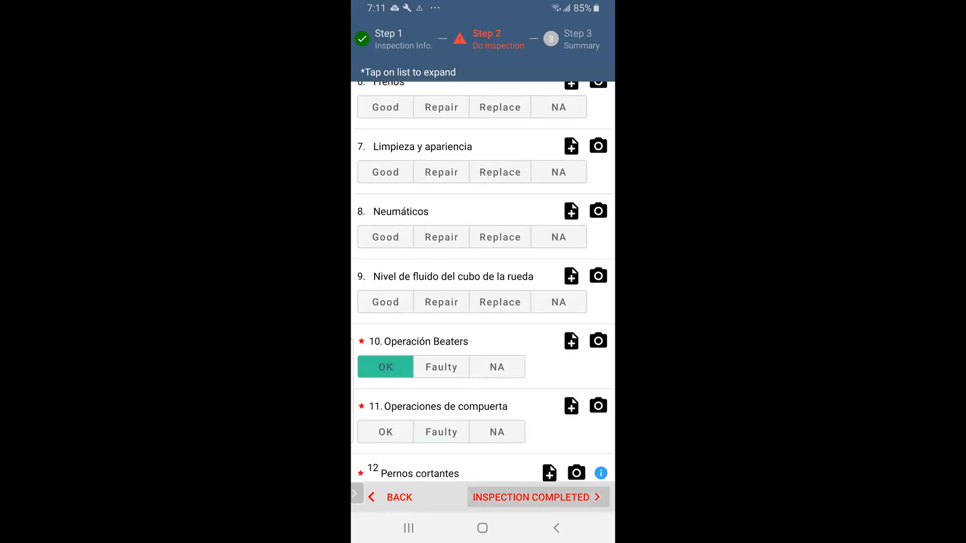
click(532, 497)
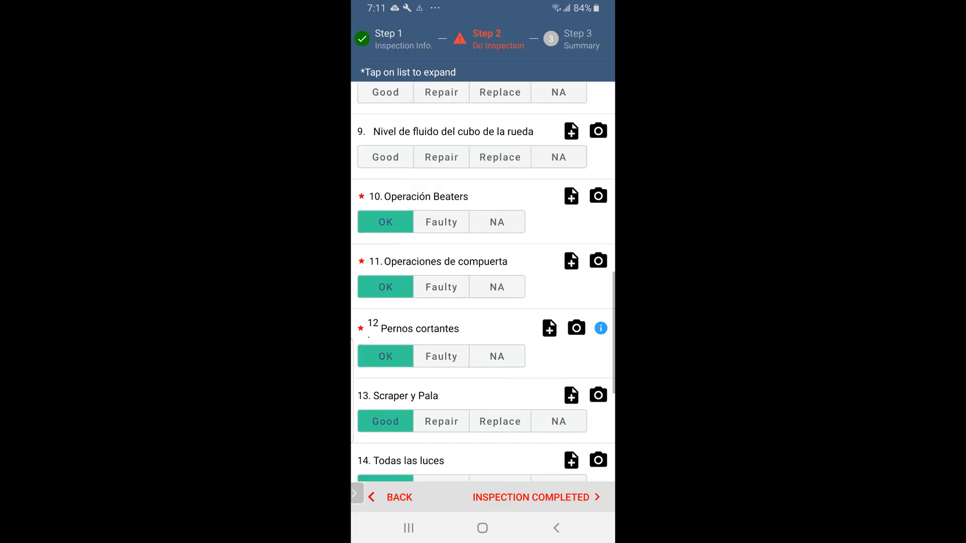
scroll(down, 3)
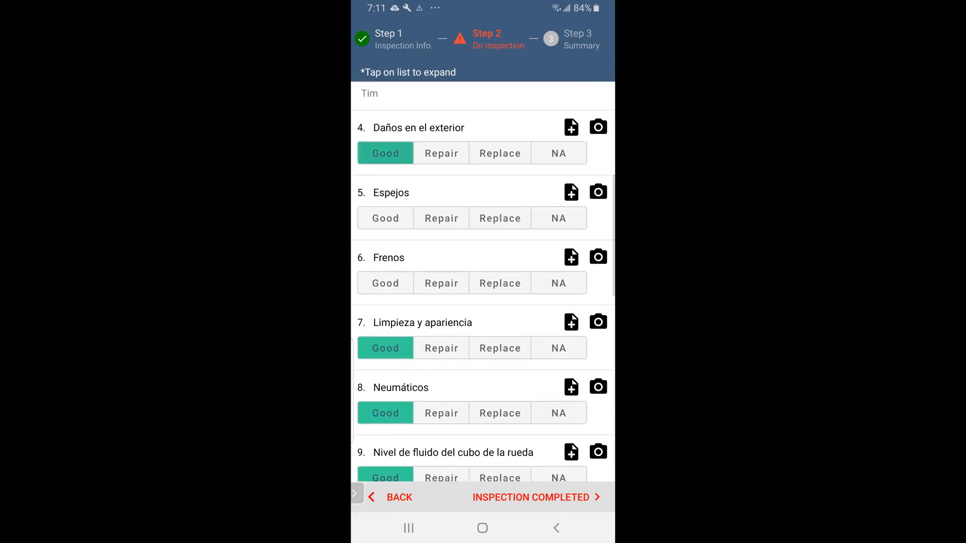
click(531, 497)
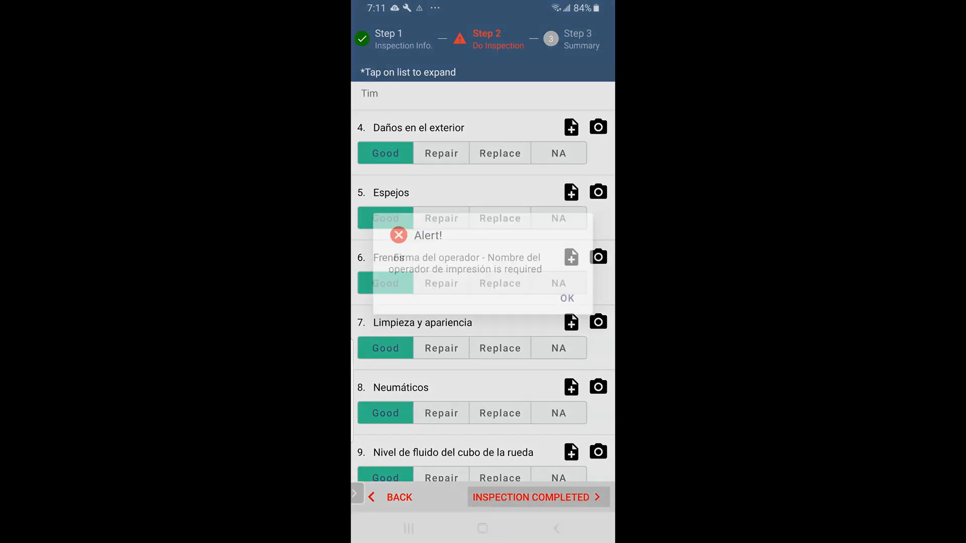
click(566, 298)
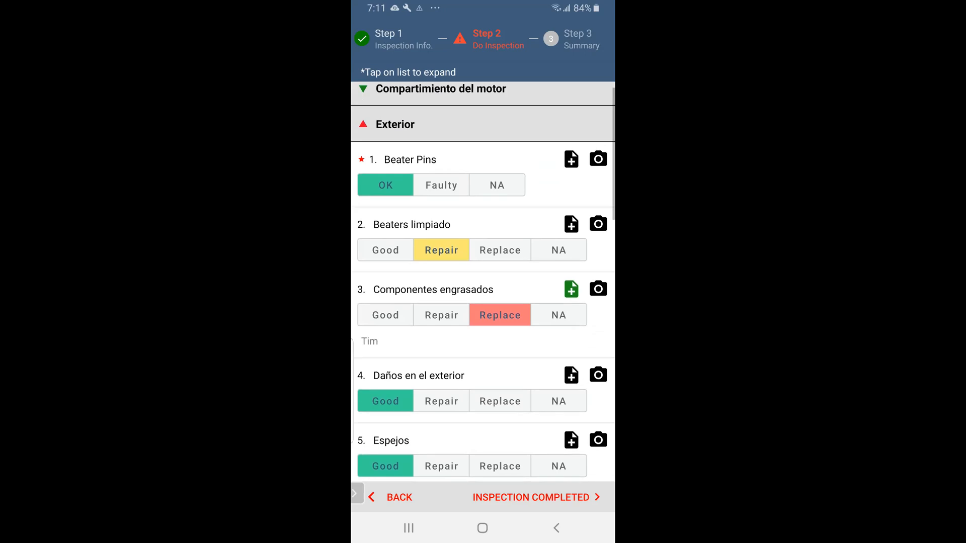
Step: Collapse the Interior section and complete the inspection, reaching Step 3 Summary with 2 faulty items
scroll(down, 3)
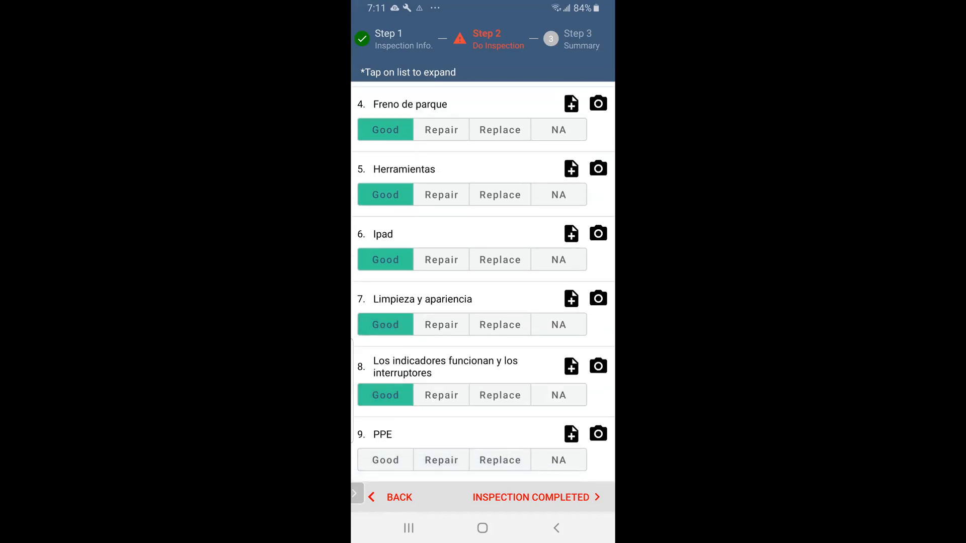
click(385, 460)
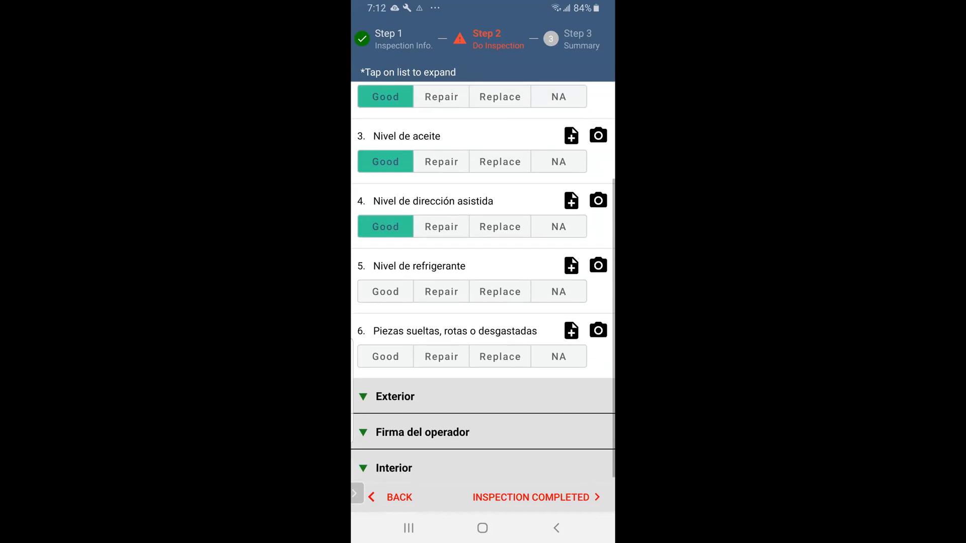
click(531, 497)
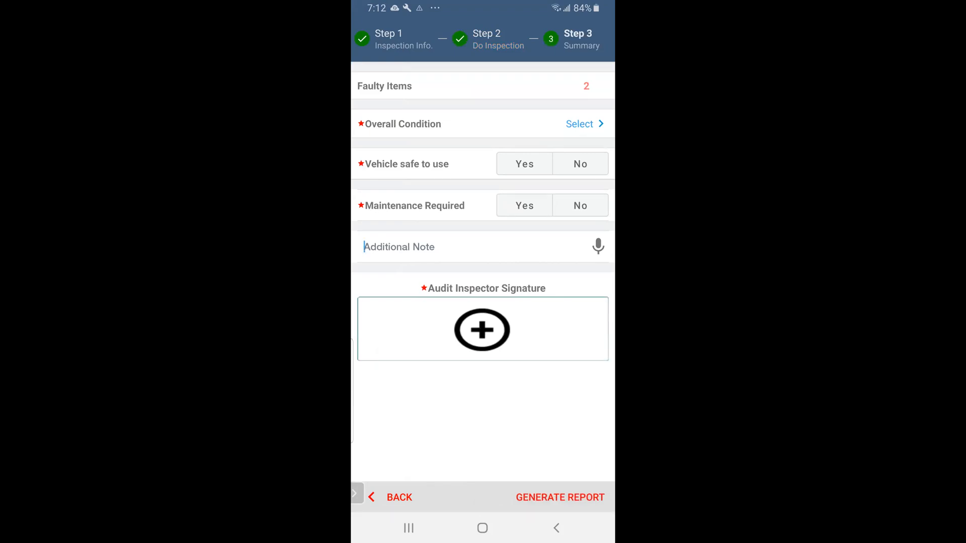
Step: Set Overall Condition to Minor Repair required, Vehicle safe No, and tick Report on job breakdown
click(579, 124)
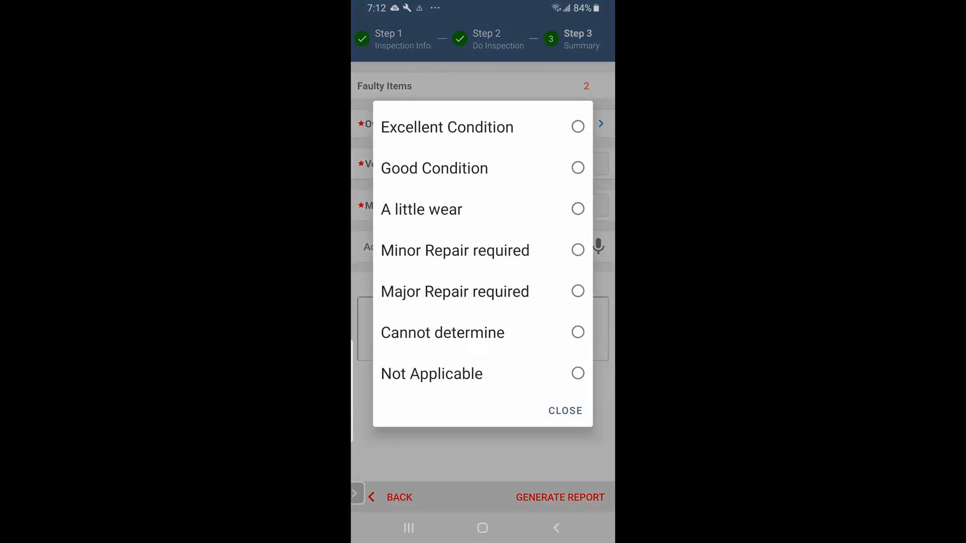
click(455, 251)
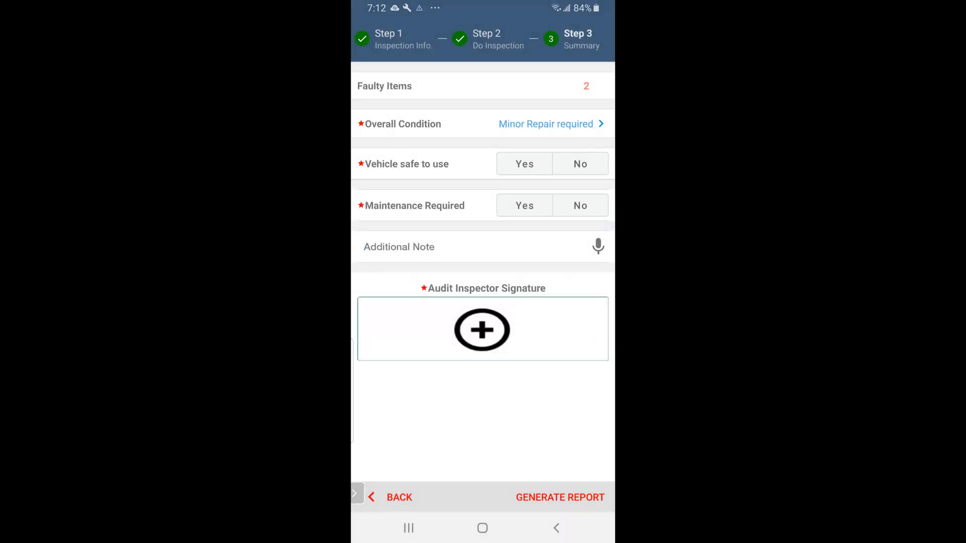
click(579, 164)
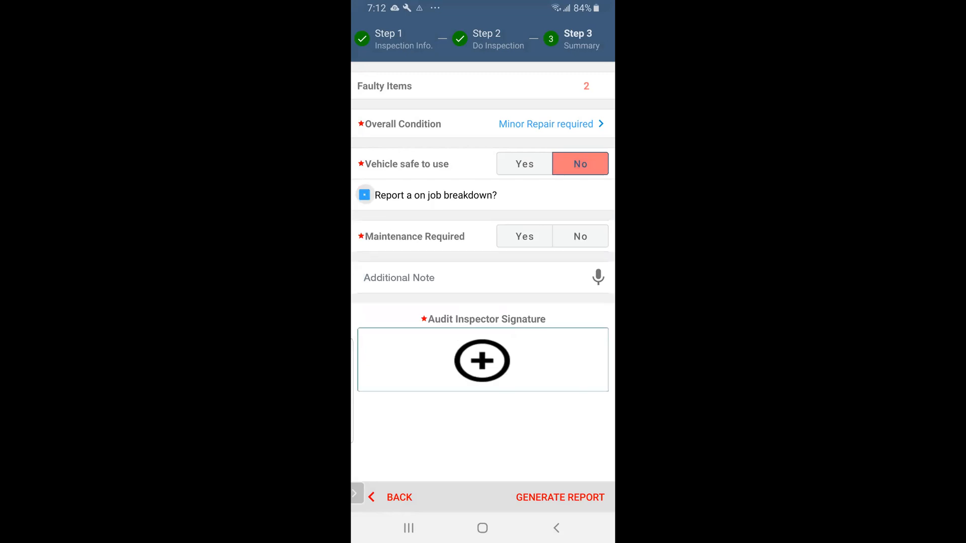
click(364, 194)
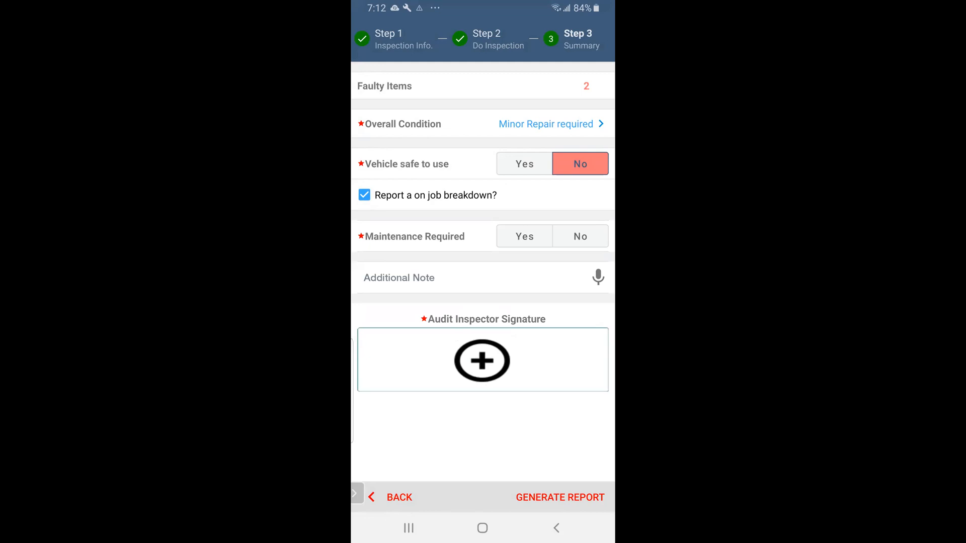
Step: Mark Maintenance required Yes with Medium priority and bring up the audit inspector signature pad
click(524, 236)
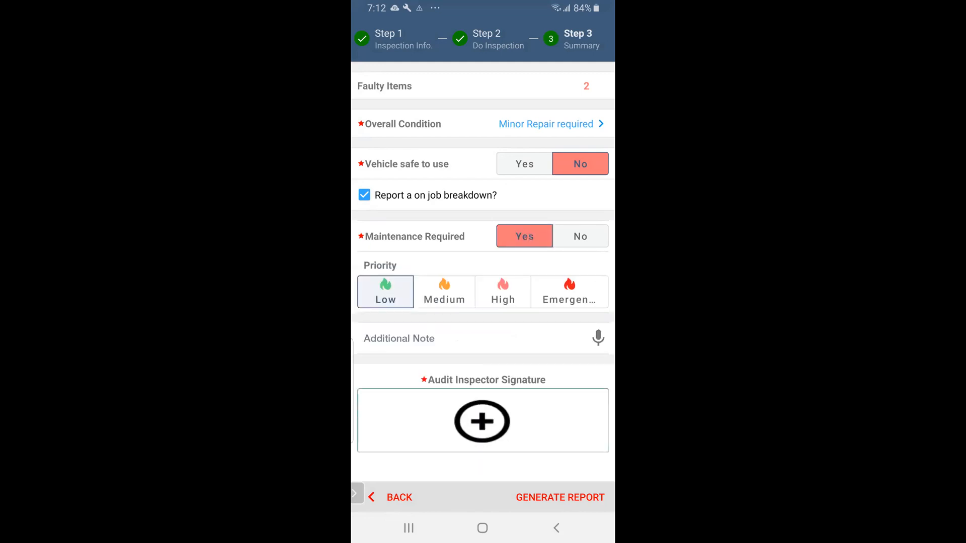
click(444, 291)
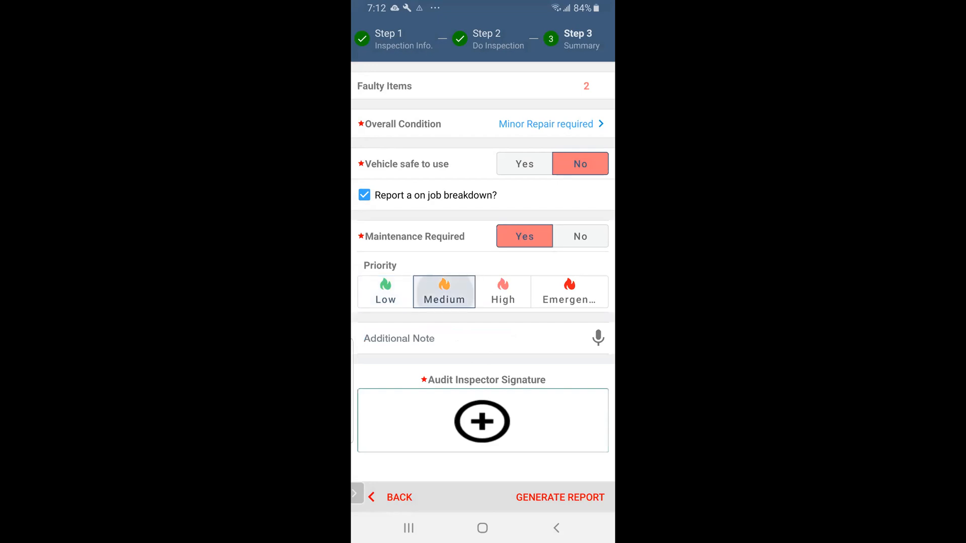
click(482, 422)
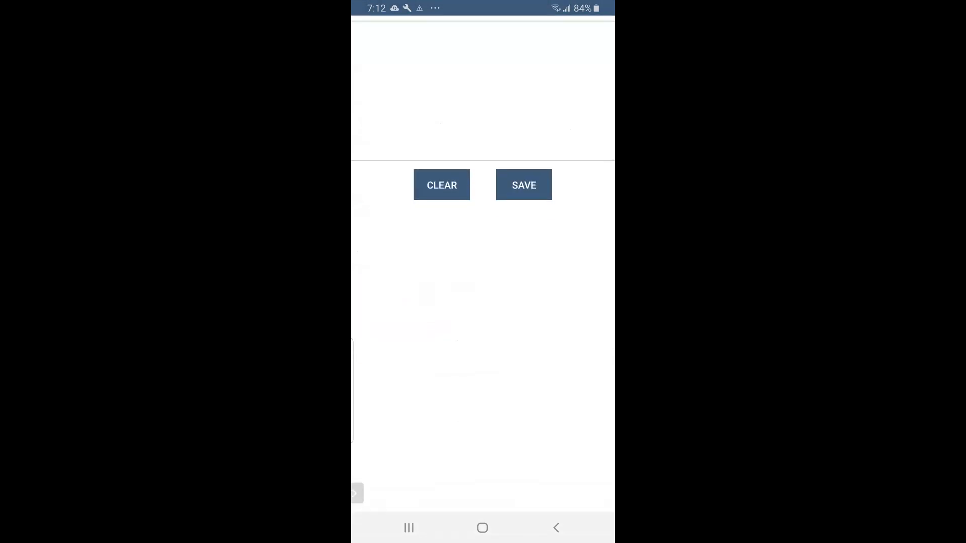
Step: Draw and save the inspector's signature, then generate and view report HVI100427
drag(444, 56, 561, 151)
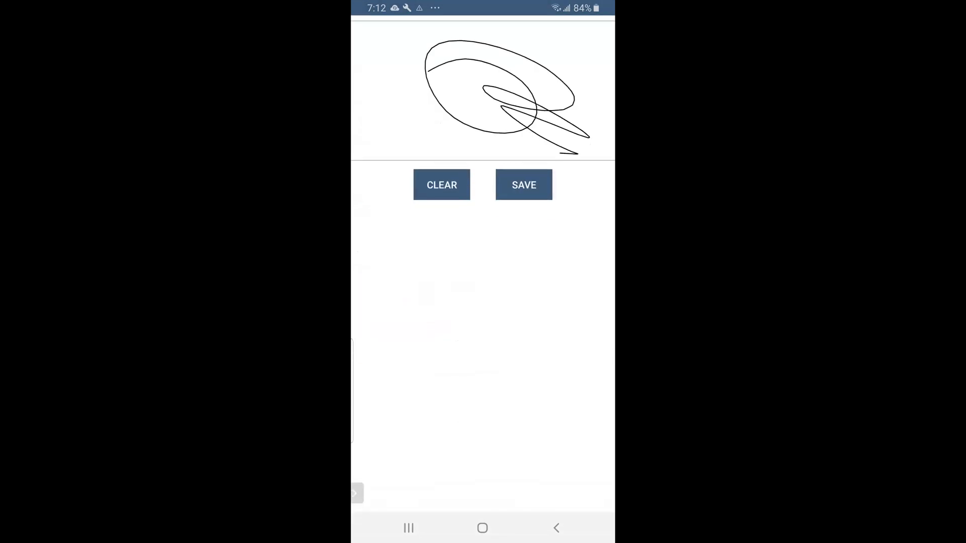
click(523, 185)
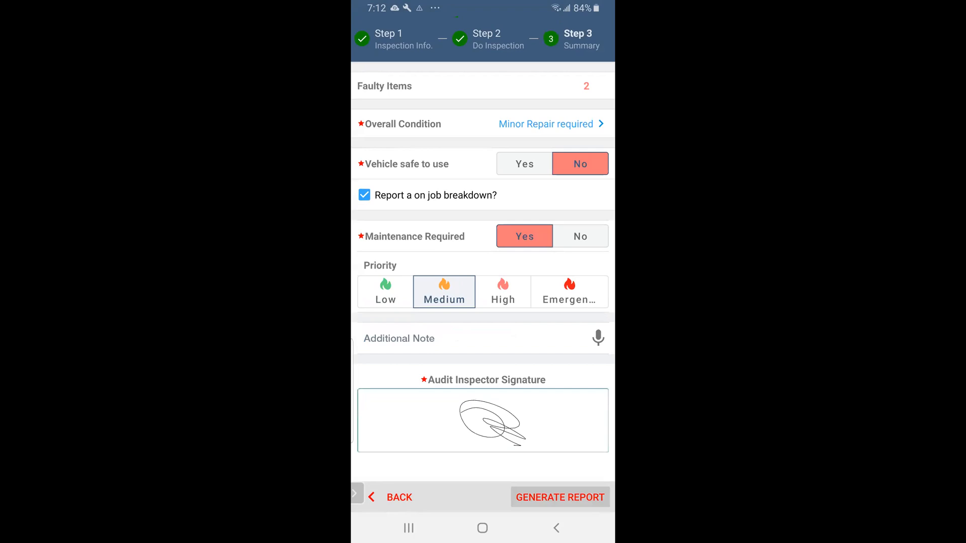
click(560, 497)
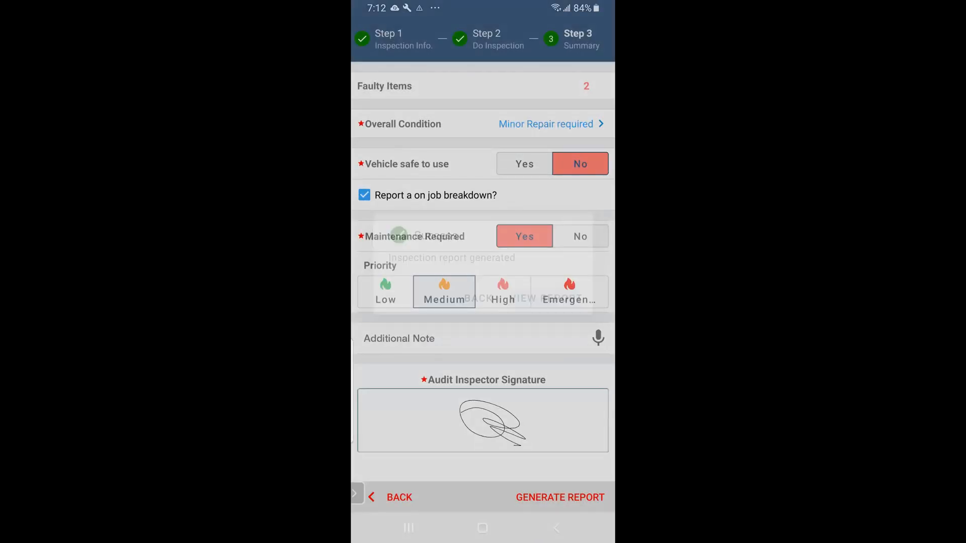
click(560, 497)
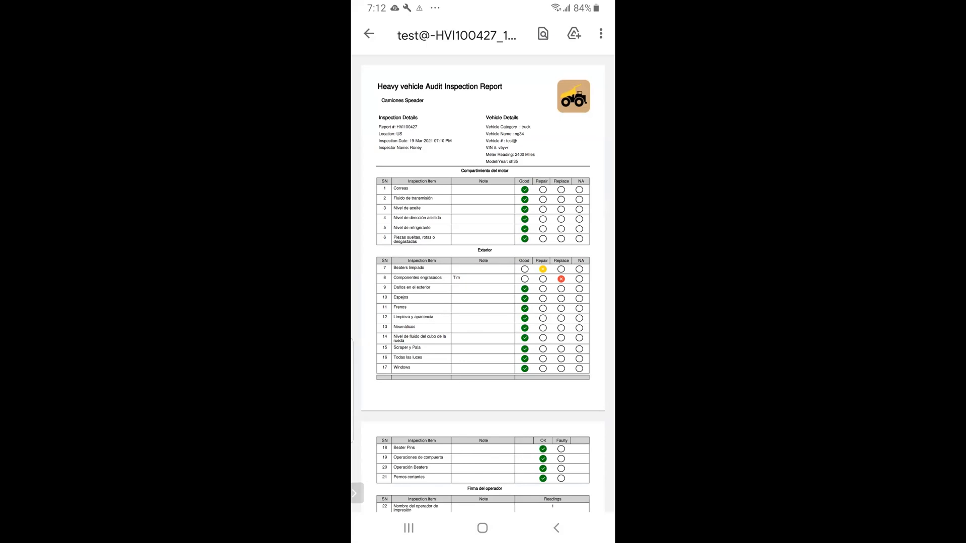
Step: Scroll through the HVI100427 report pages in the PDF viewer
scroll(down, 3)
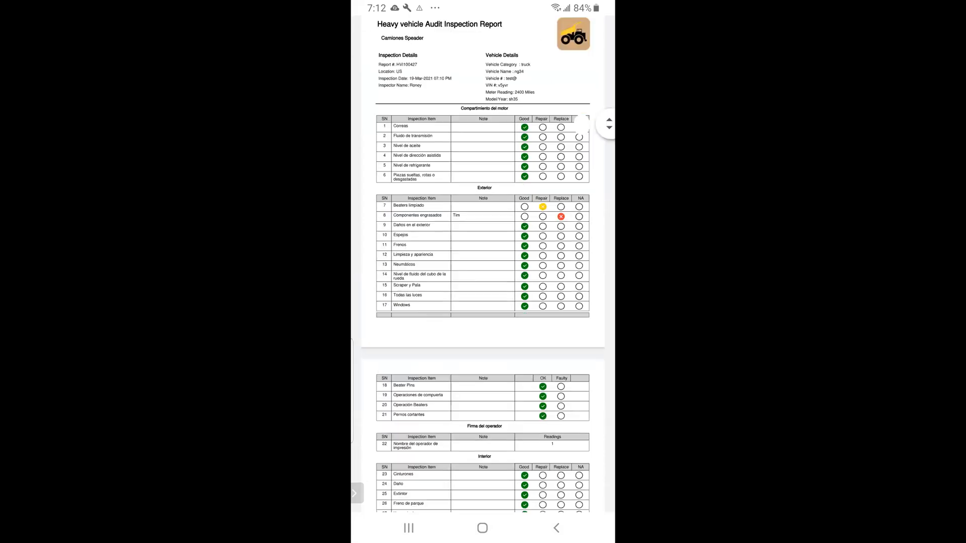
scroll(down, 3)
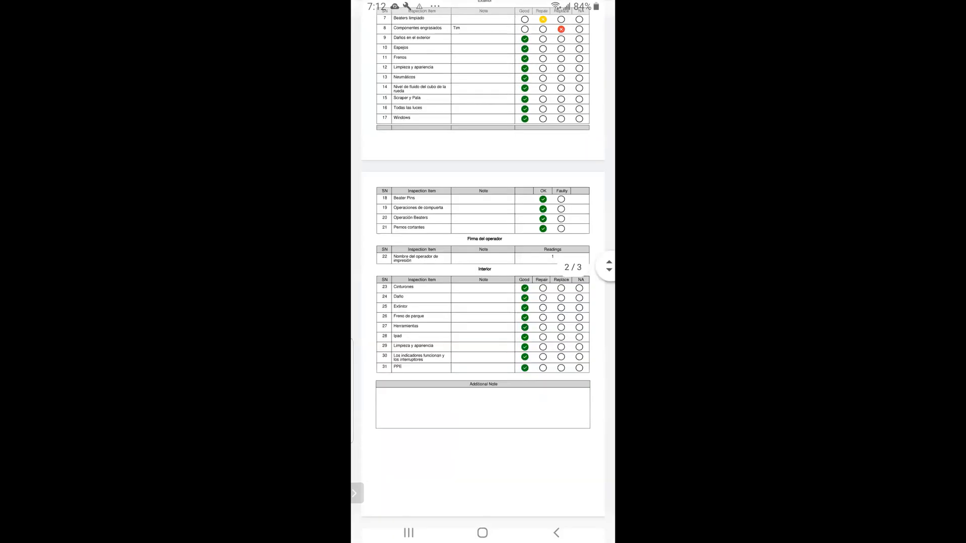
scroll(down, 3)
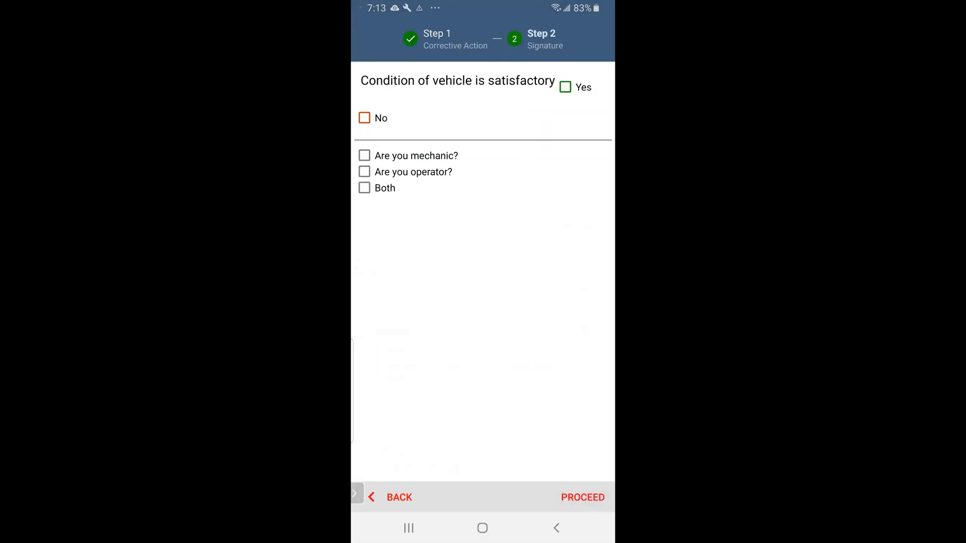
Step: Mark condition satisfactory, sign as operator 'Ti.' with signature, proceed and view the report
click(564, 86)
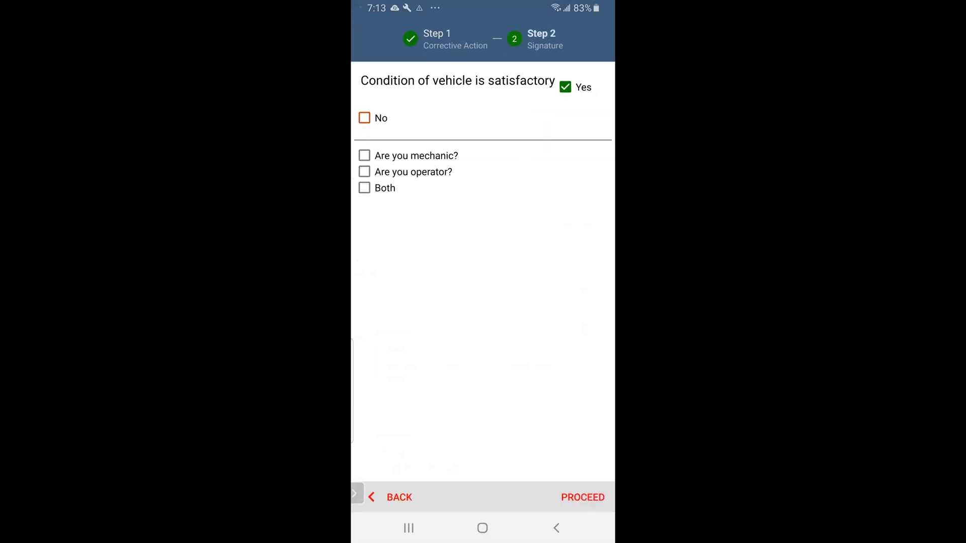
click(364, 172)
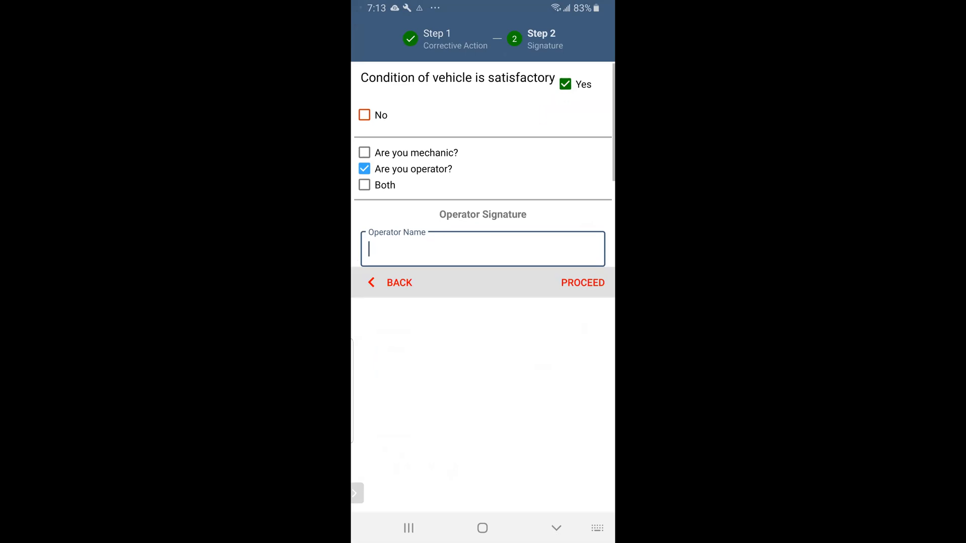
text(Ti.)
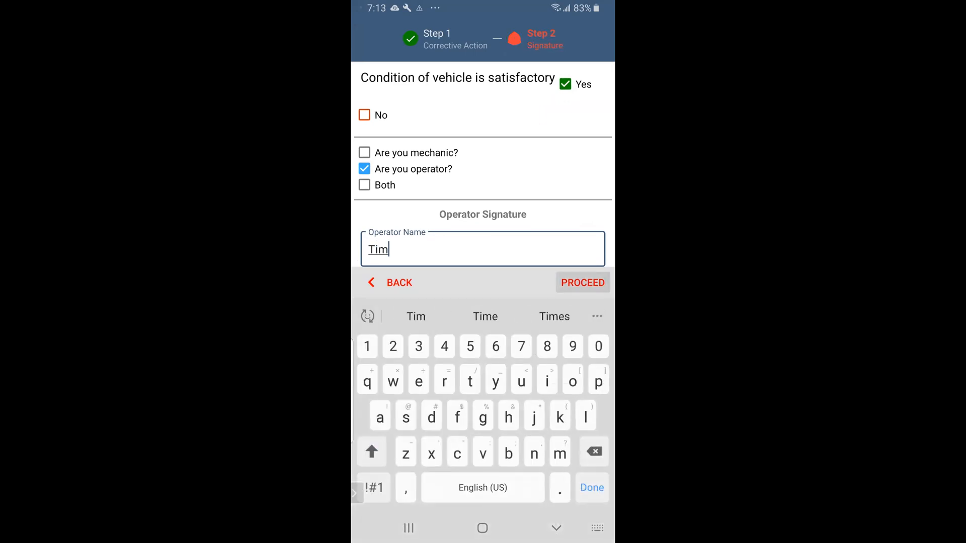
scroll(down, 3)
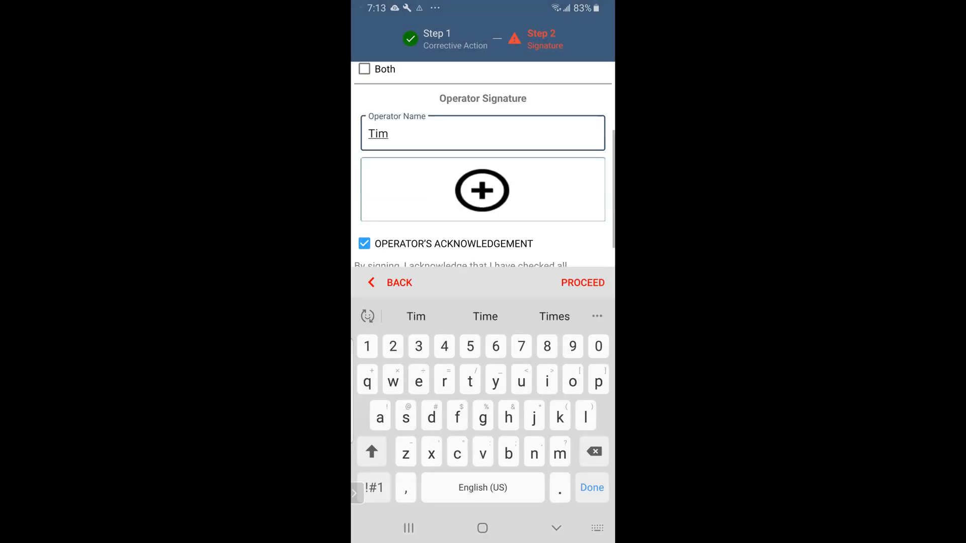
click(482, 190)
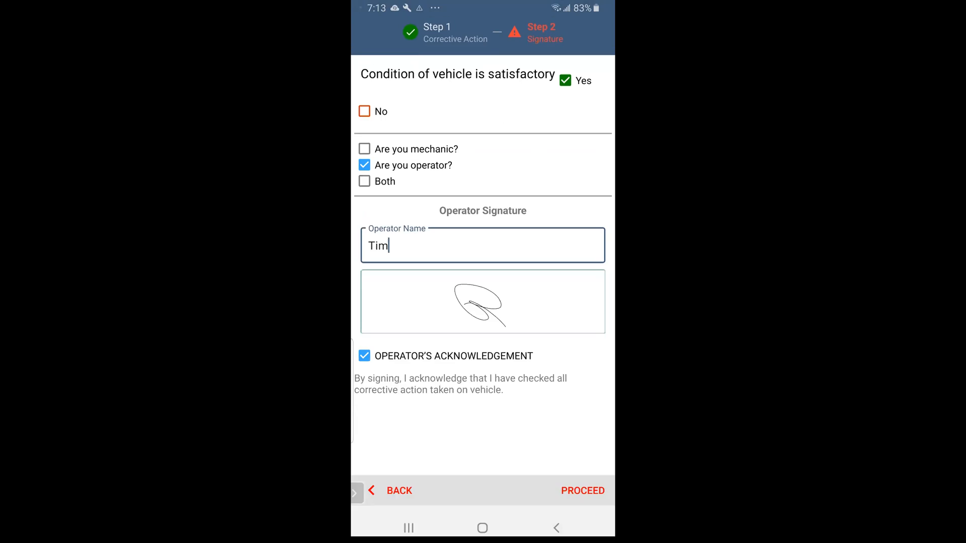
click(582, 490)
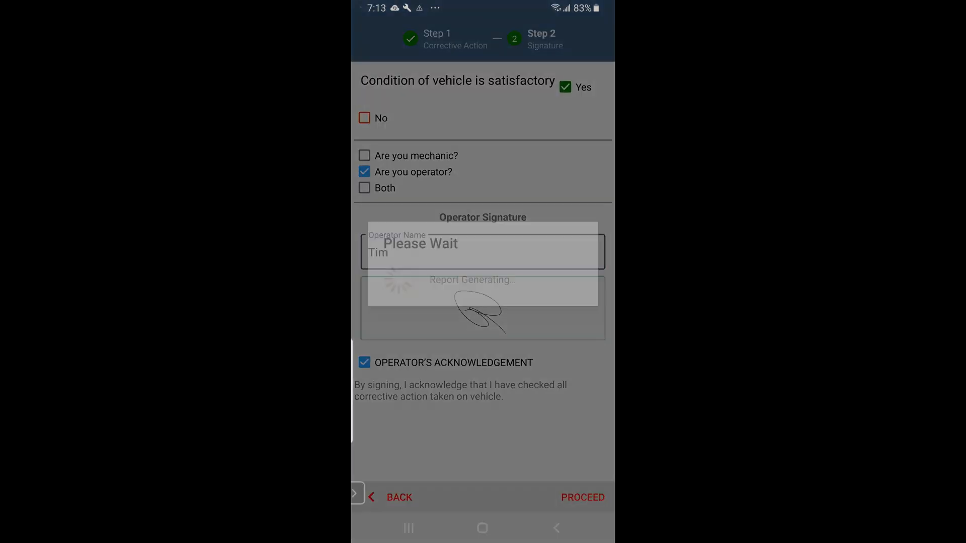
click(582, 497)
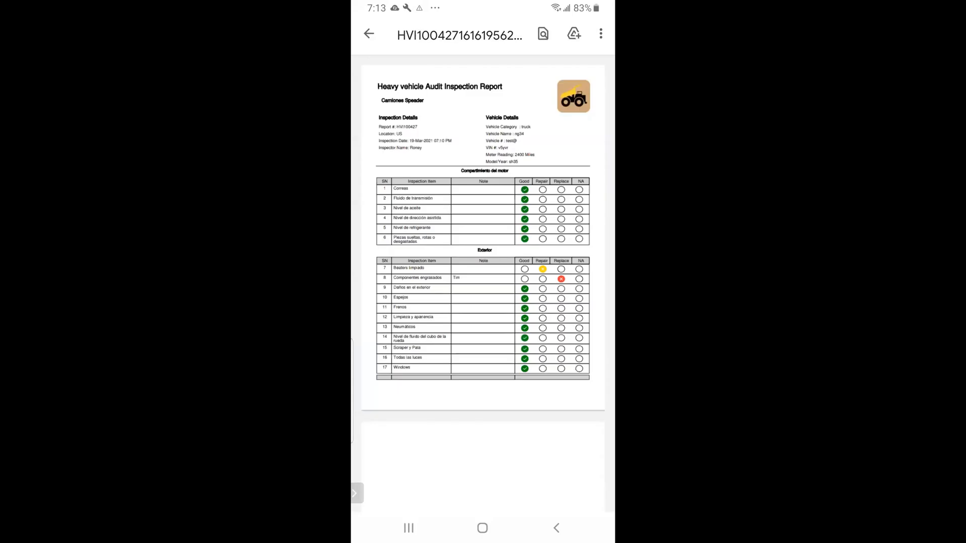
Step: Scroll the new PDF report and return to the inspection list showing HVI100427 Taken
scroll(down, 3)
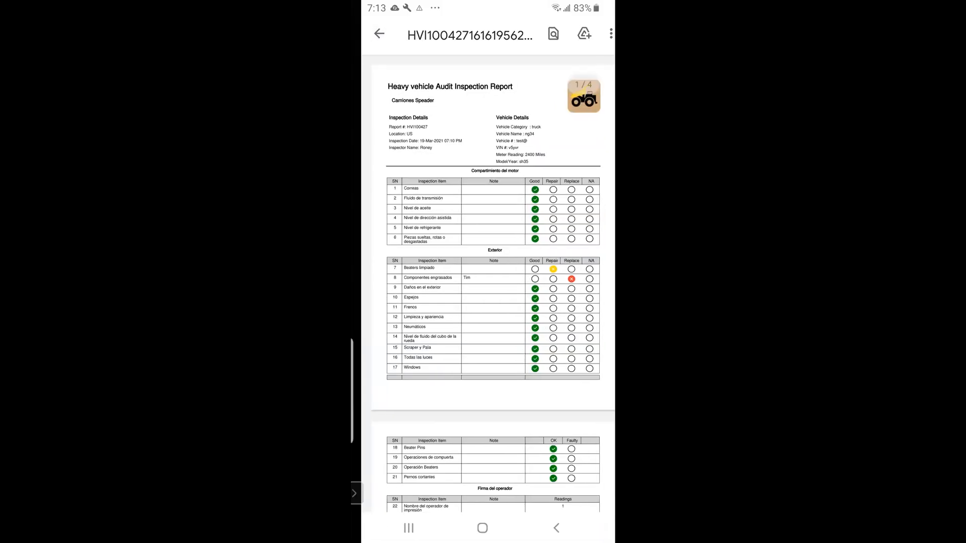
click(379, 35)
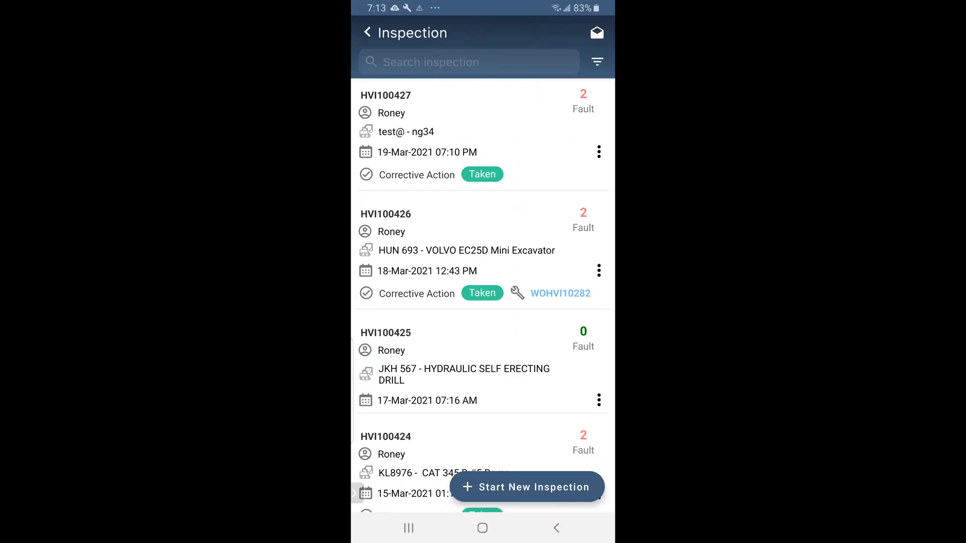